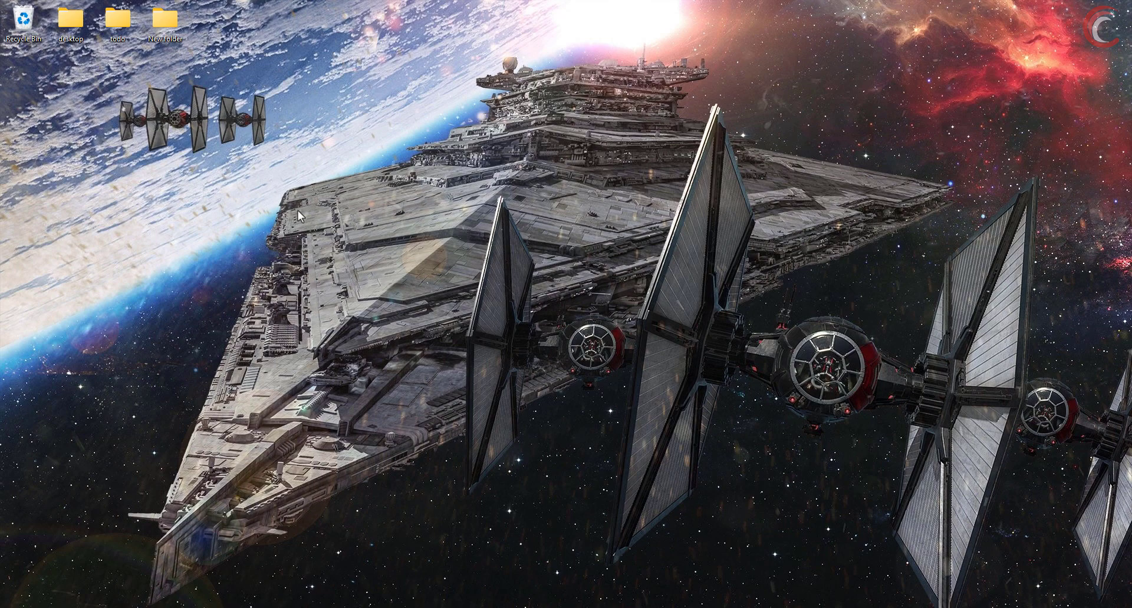
{"action": "mouse_move", "coordinate": [572, 494]}
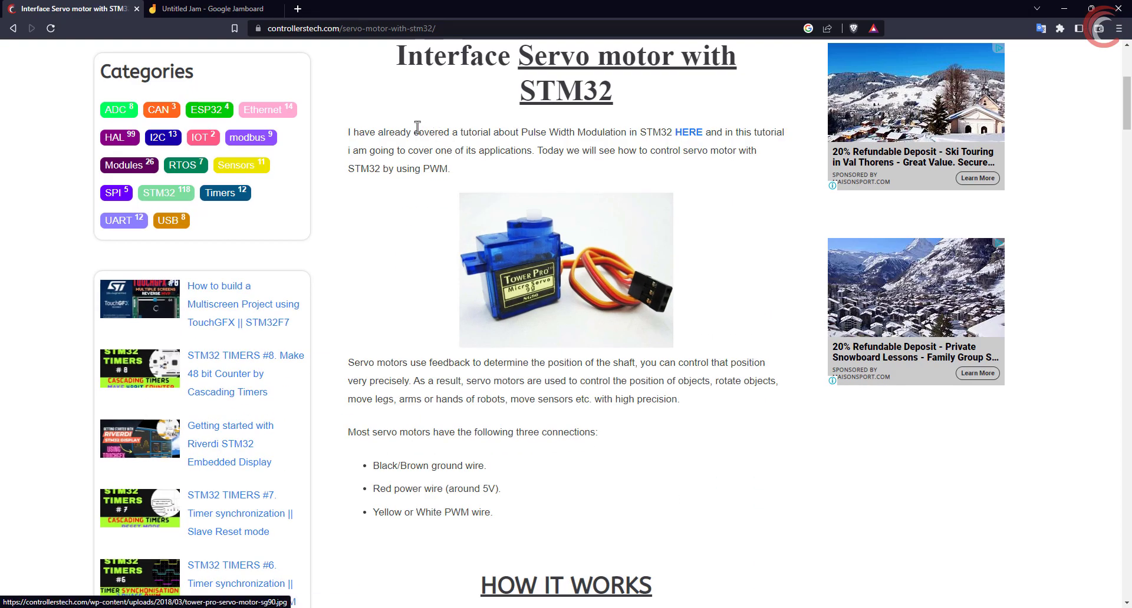
- Open the ControllersTech servo tutorial in Brave and highlight the 50 Hz period requirement
{"action": "left_click", "coordinate": [350, 28]}
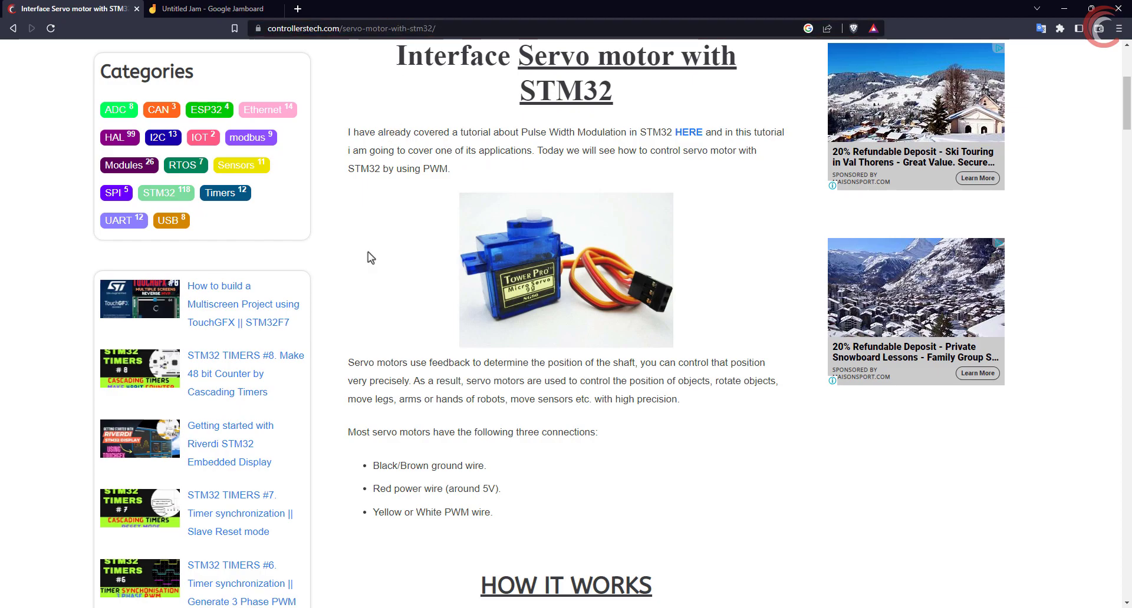
{"action": "scroll", "scroll_direction": "down", "scroll_amount": 3}
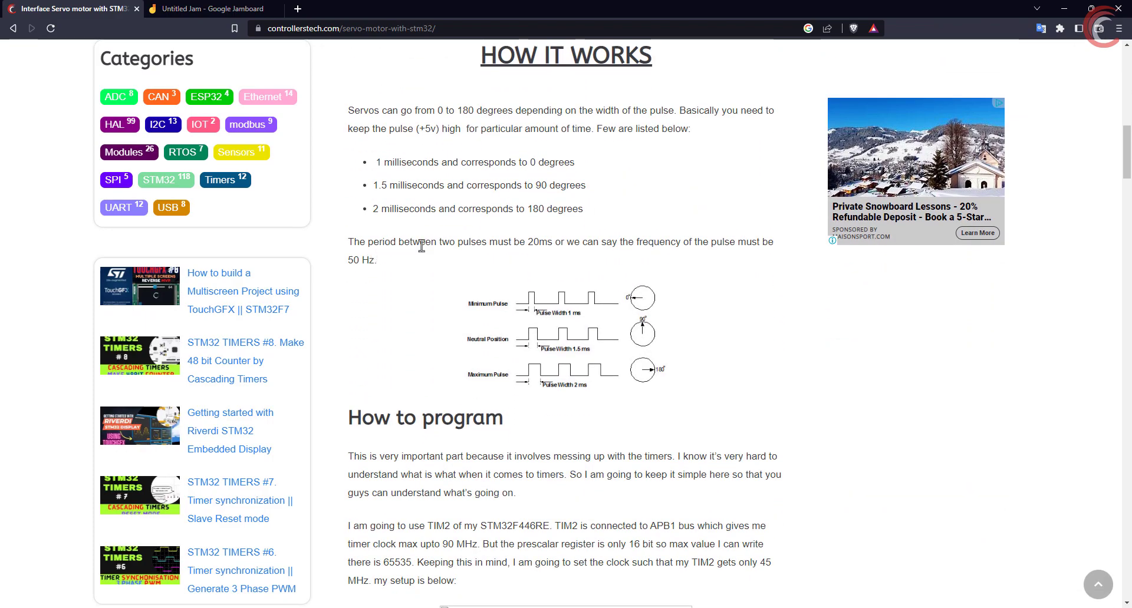
{"action": "left_click", "coordinate": [566, 339]}
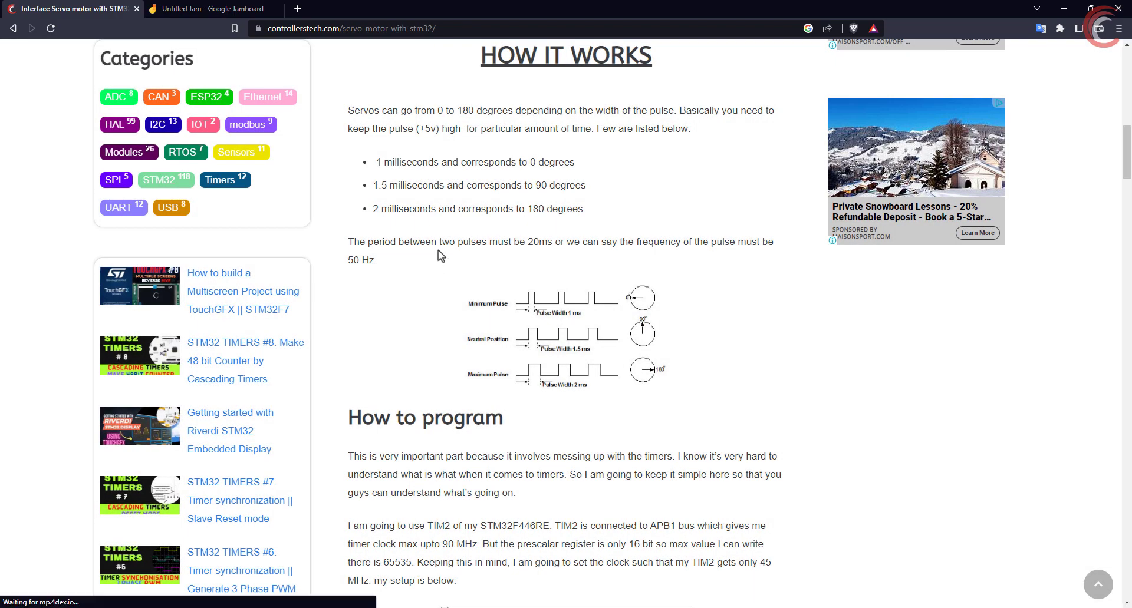
{"action": "left_click_drag", "start_coordinate": [350, 241], "coordinate": [556, 242]}
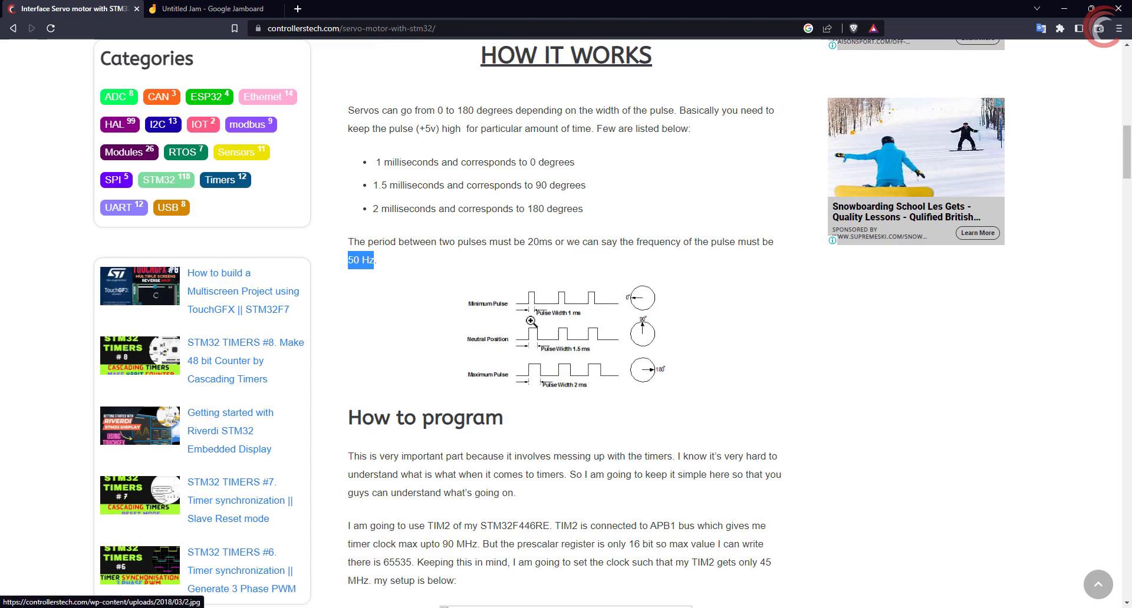
{"action": "mouse_move", "coordinate": [567, 373]}
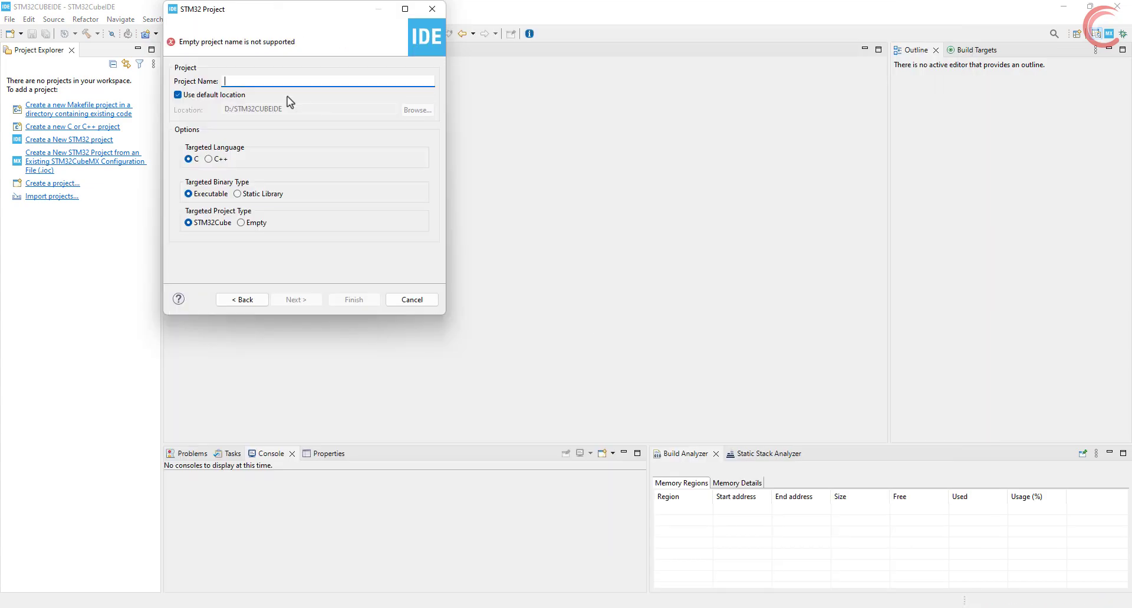
- Name the new STM32F103C8Tx project TUT_F103_BLDC and finish the wizard
{"action": "type", "text": "TUT_F103_BL"}
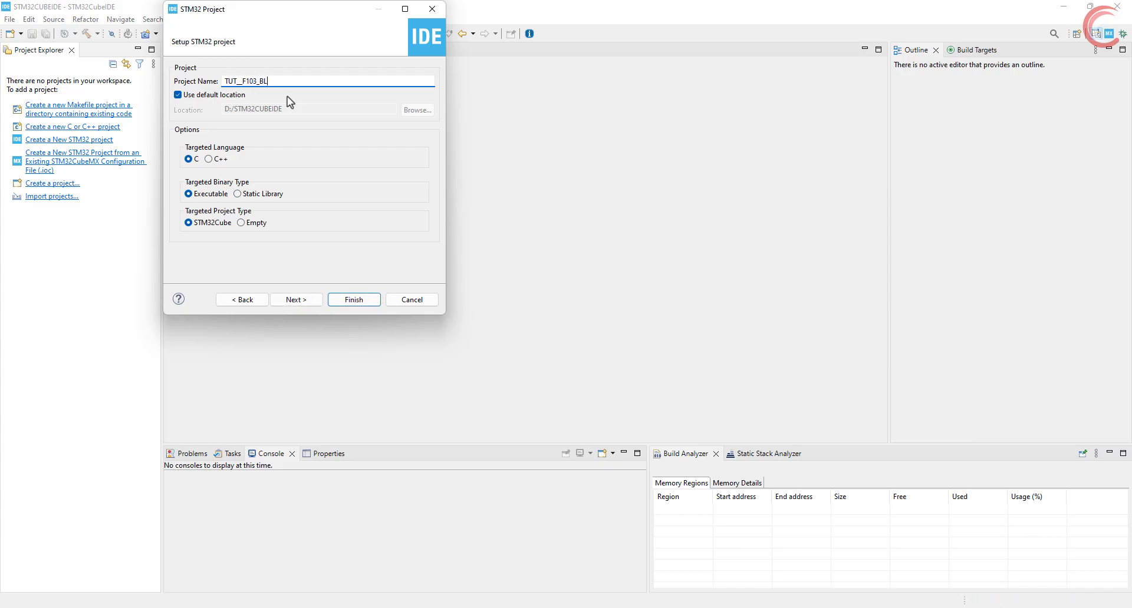
{"action": "left_click", "coordinate": [353, 300]}
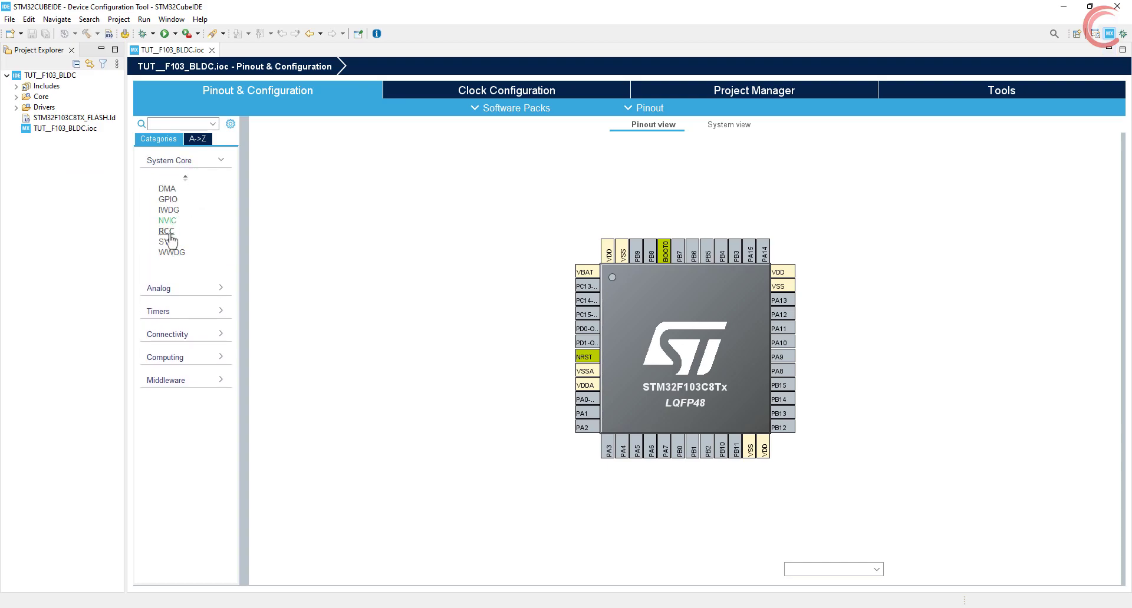
- Set RCC HSE to crystal and configure the clock tree for 72 MHz with APB2 /16
{"action": "left_click", "coordinate": [167, 231]}
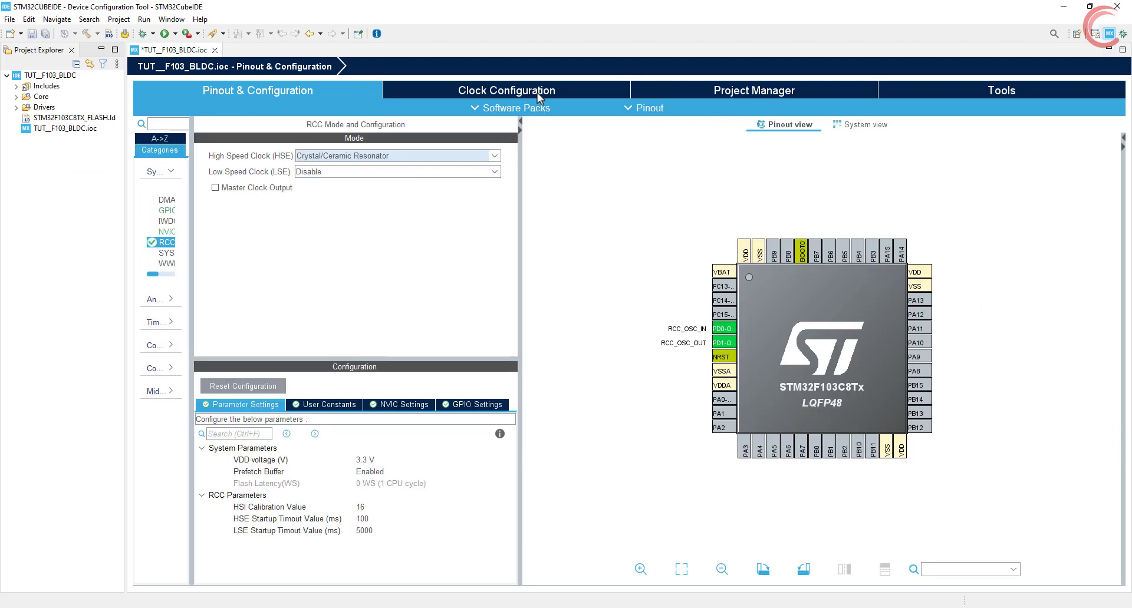
{"action": "left_click", "coordinate": [506, 90]}
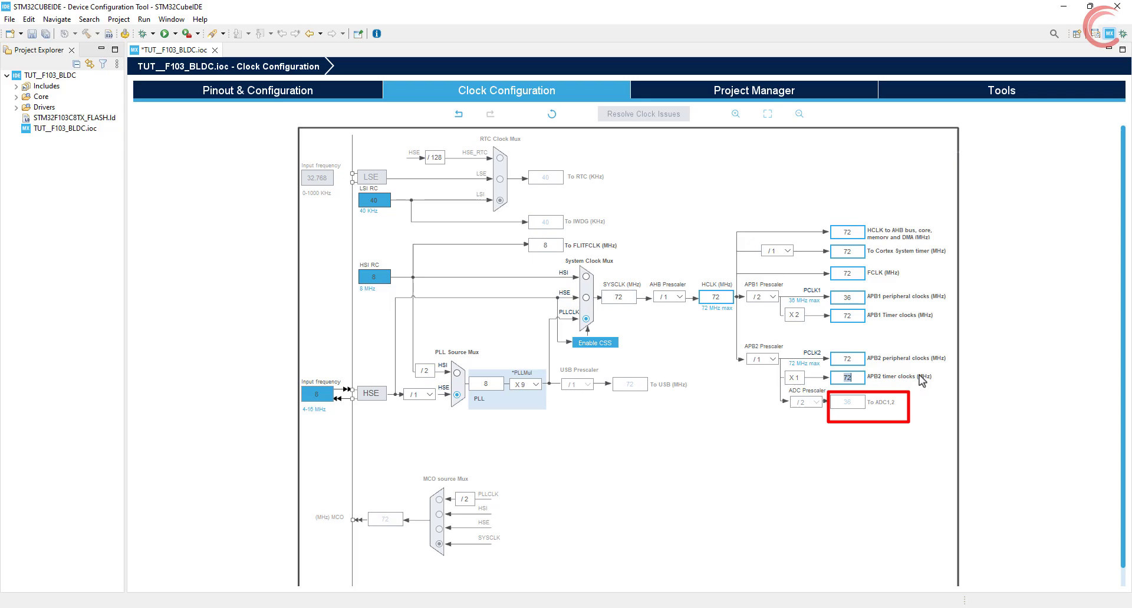
{"action": "mouse_move", "coordinate": [764, 367]}
{"action": "type", "text": "9"}
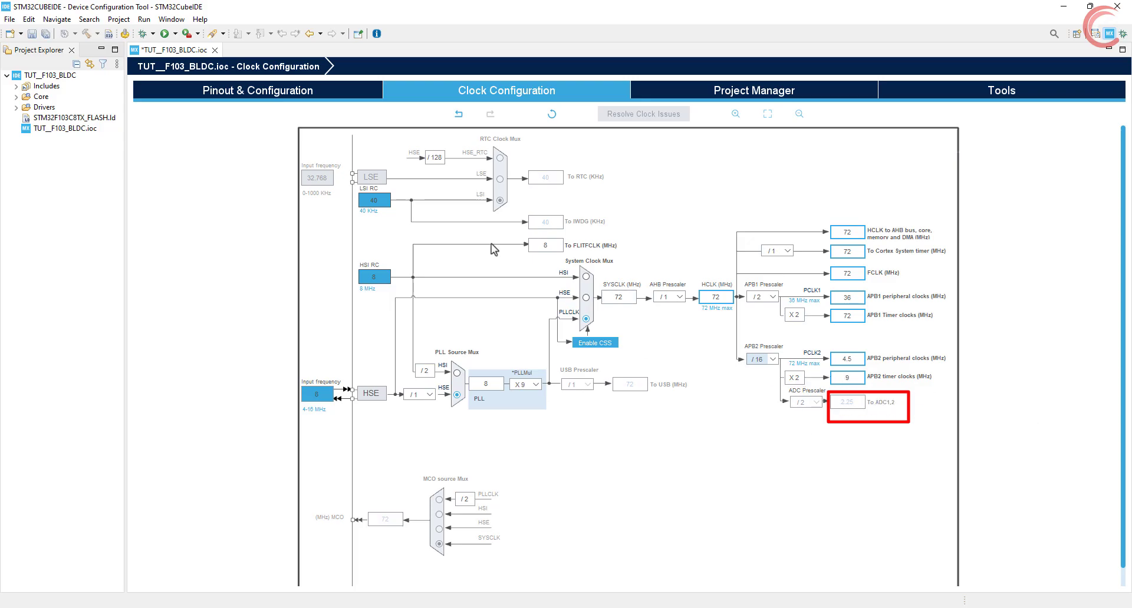
{"action": "mouse_move", "coordinate": [858, 424]}
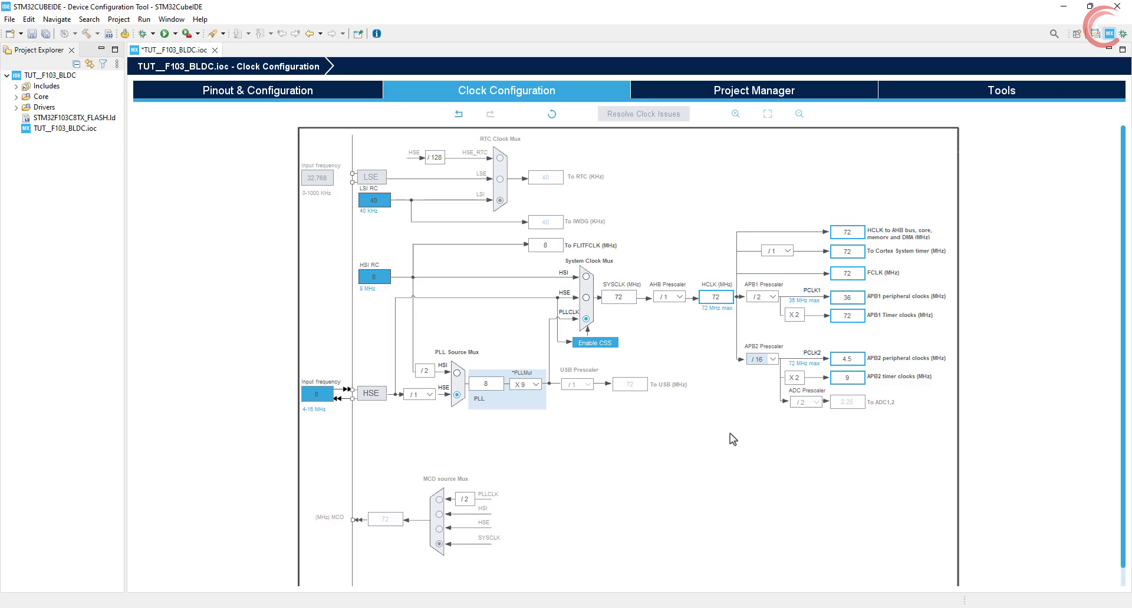
{"action": "mouse_move", "coordinate": [785, 422]}
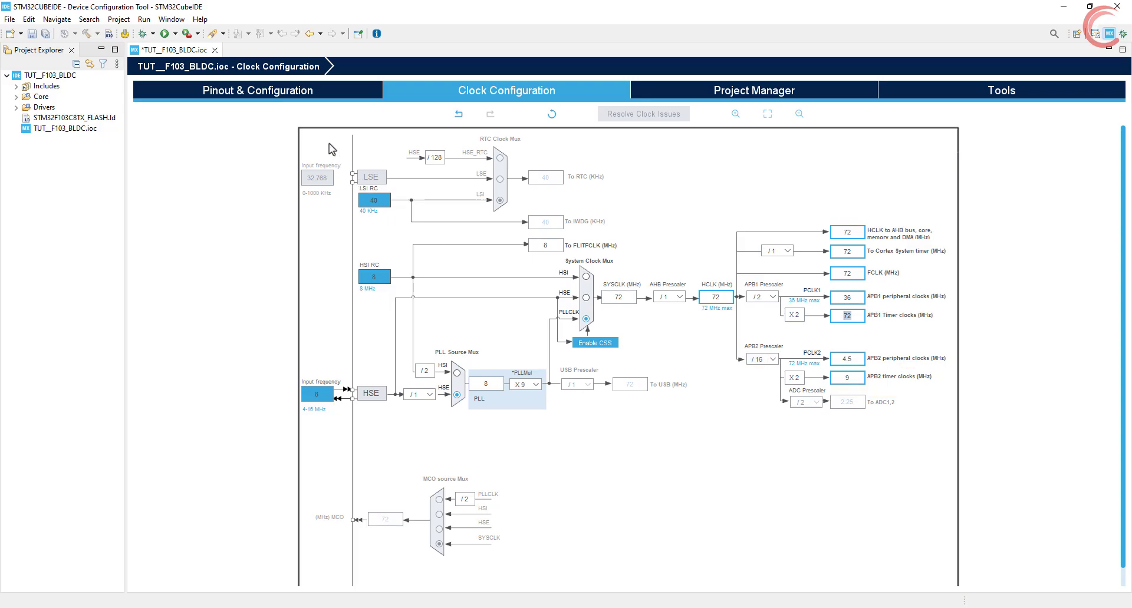
- Set SYS debug to Serial Wire with SysTick as the timebase source
{"action": "left_click", "coordinate": [258, 91]}
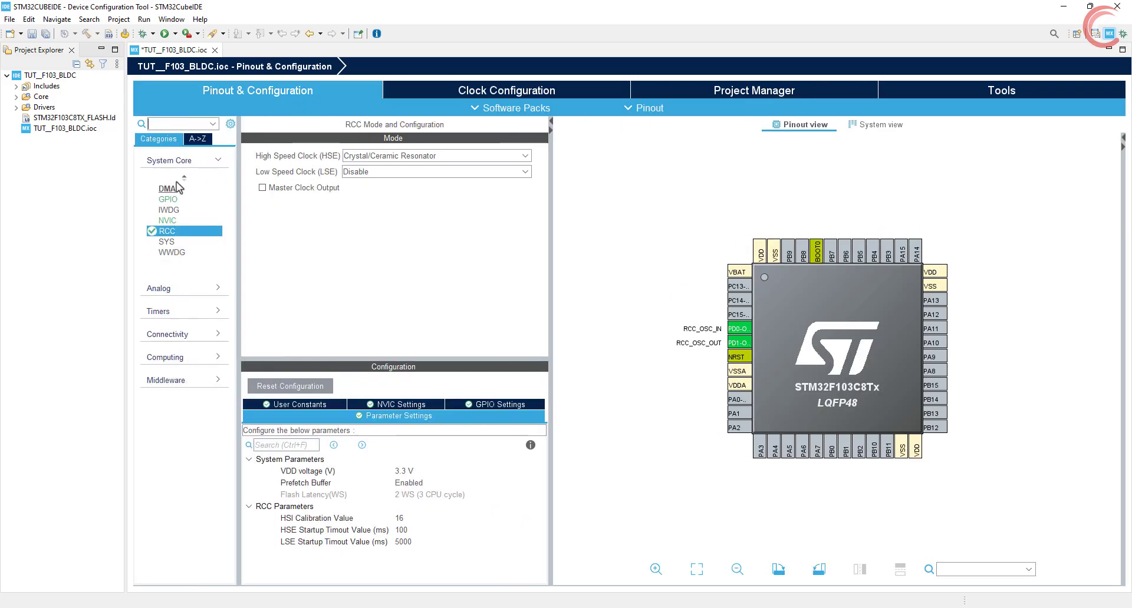
{"action": "left_click", "coordinate": [167, 242]}
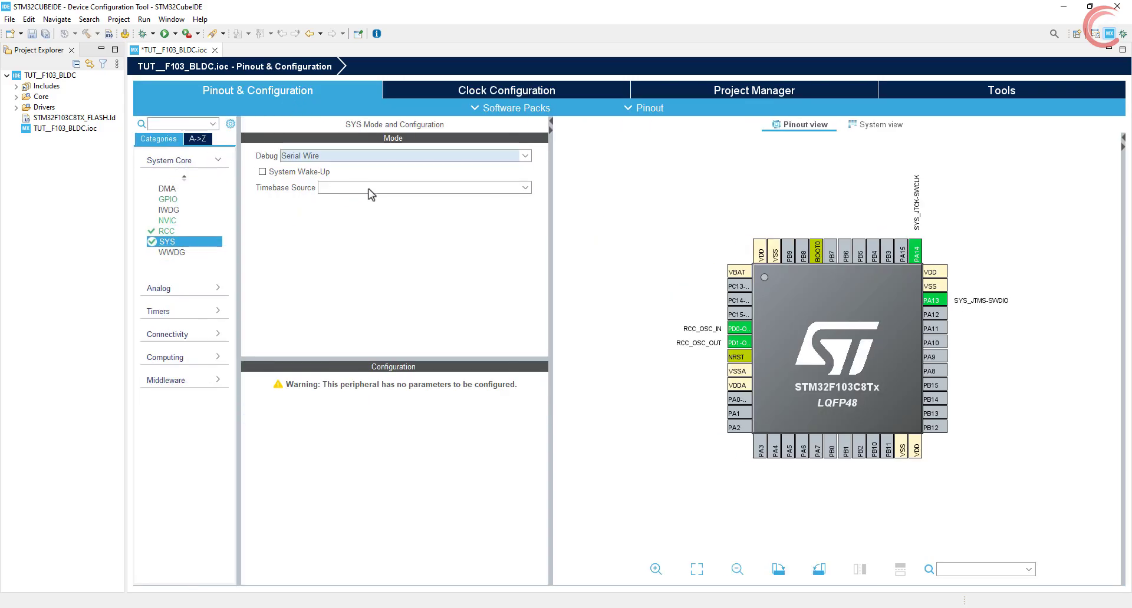
{"action": "left_click", "coordinate": [425, 187]}
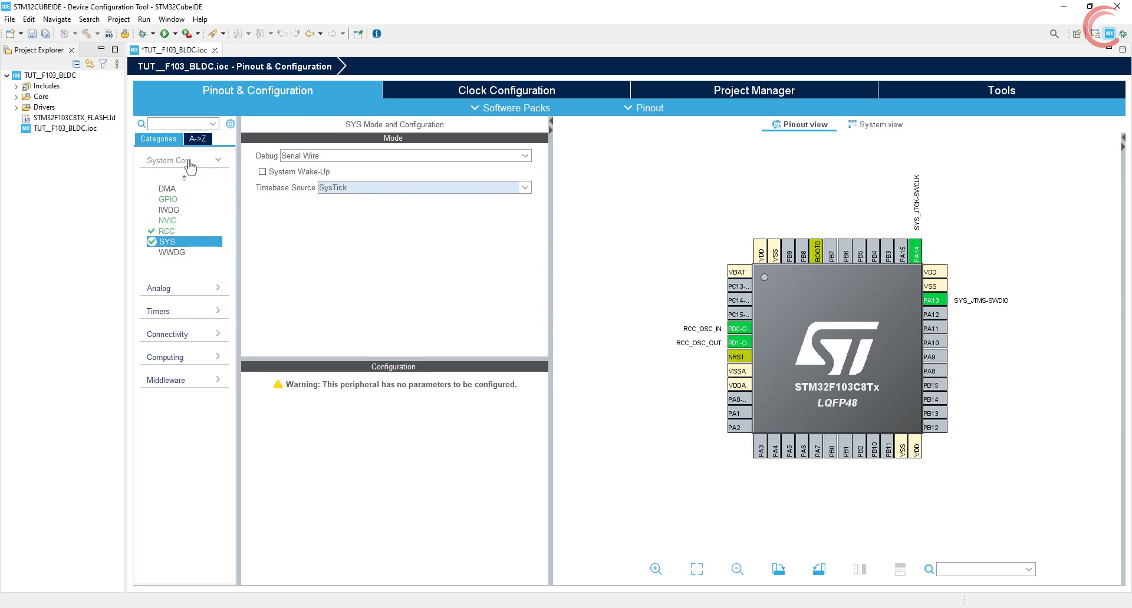
{"action": "left_click", "coordinate": [158, 183]}
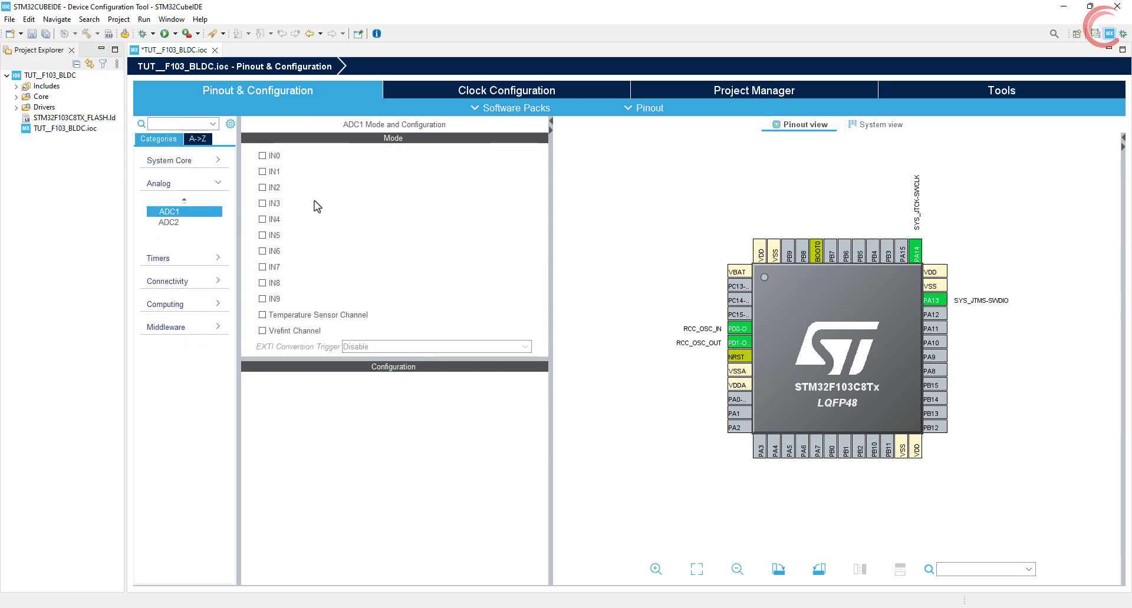
- Enable ADC1 IN0 with continuous conversion and 239.5-cycle rank sampling time
{"action": "left_click", "coordinate": [263, 155]}
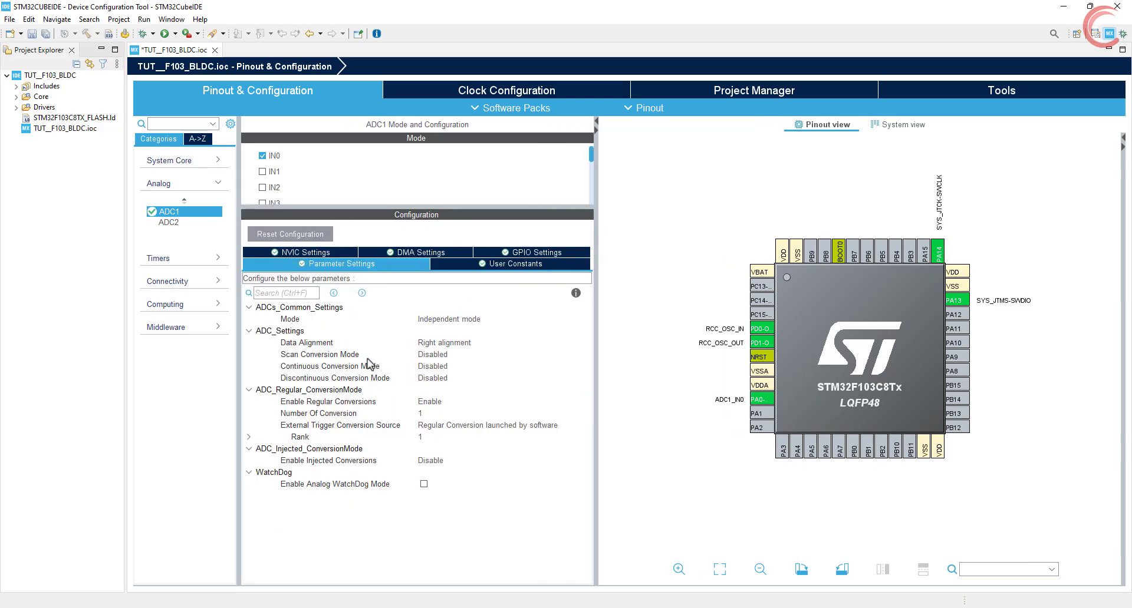
{"action": "left_click", "coordinate": [319, 354]}
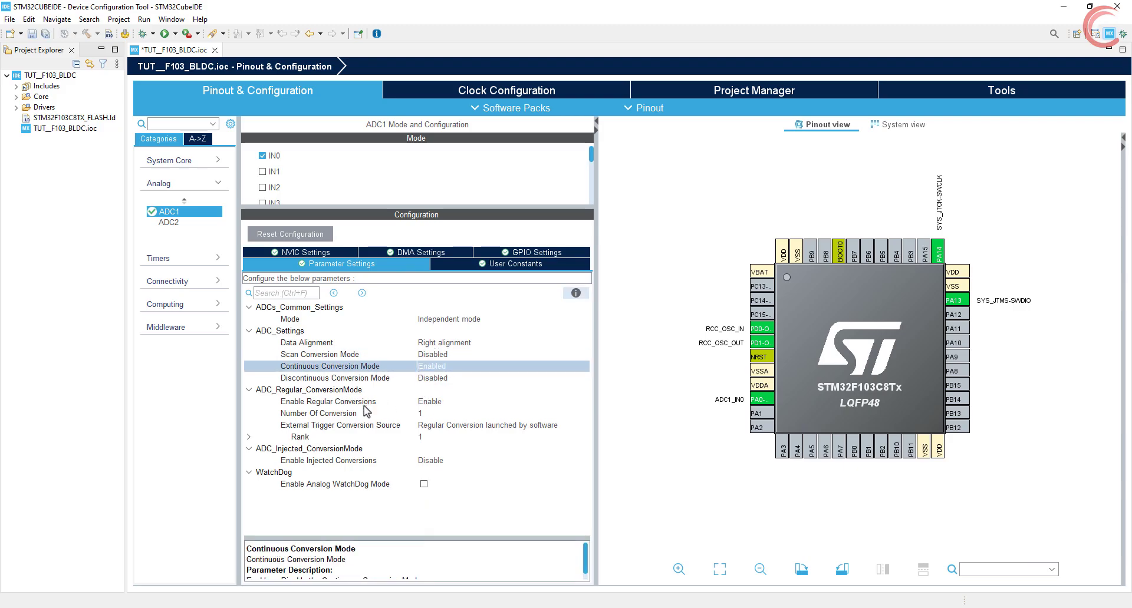
{"action": "left_click", "coordinate": [318, 413]}
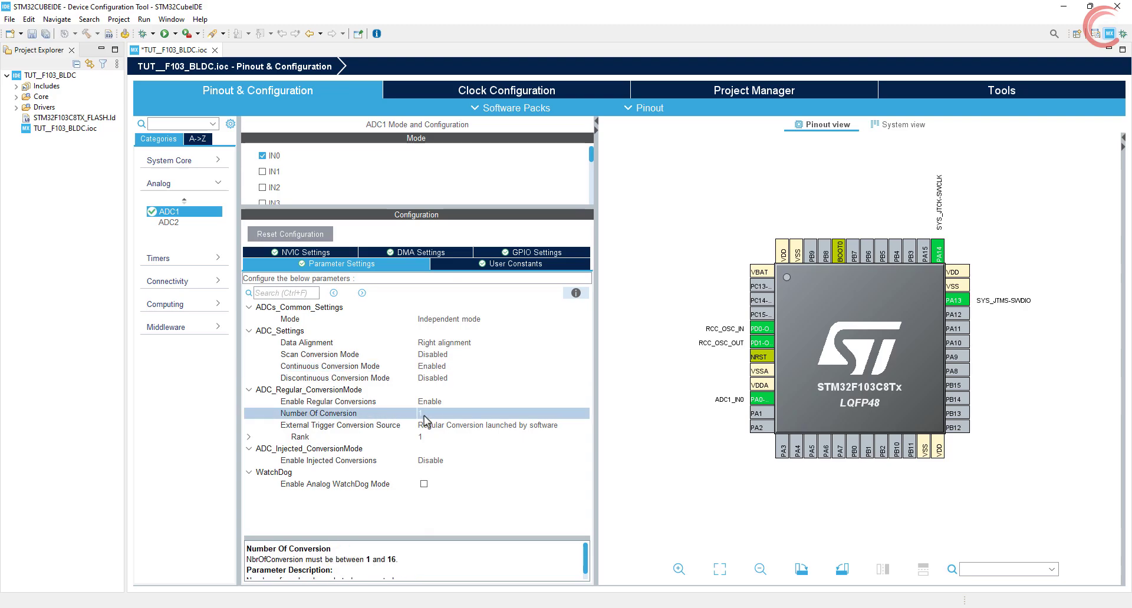
{"action": "left_click", "coordinate": [249, 437]}
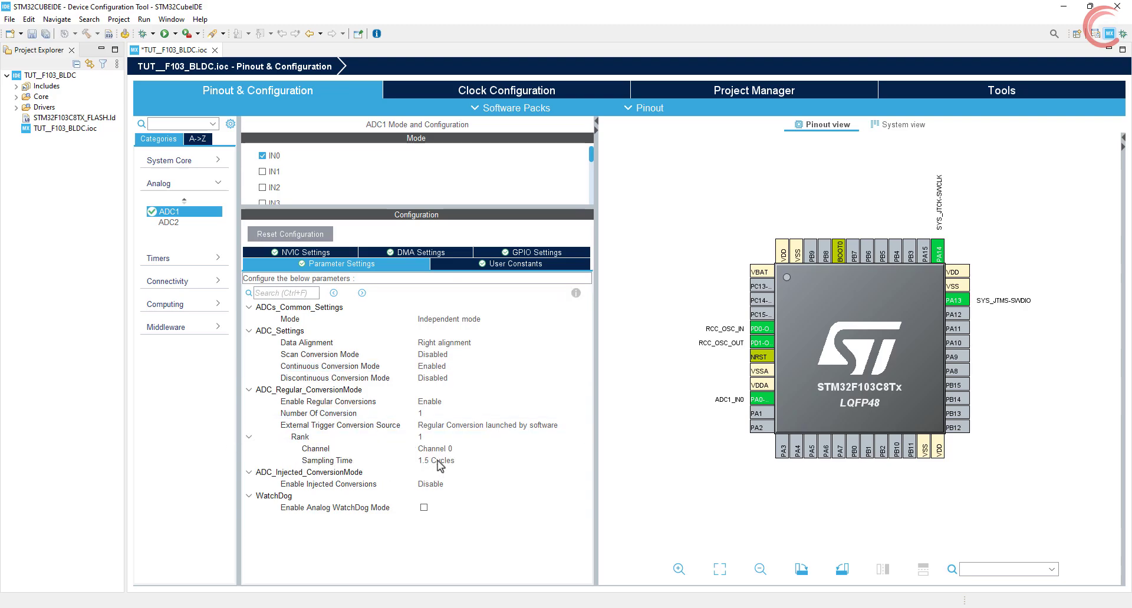
{"action": "left_click", "coordinate": [441, 461]}
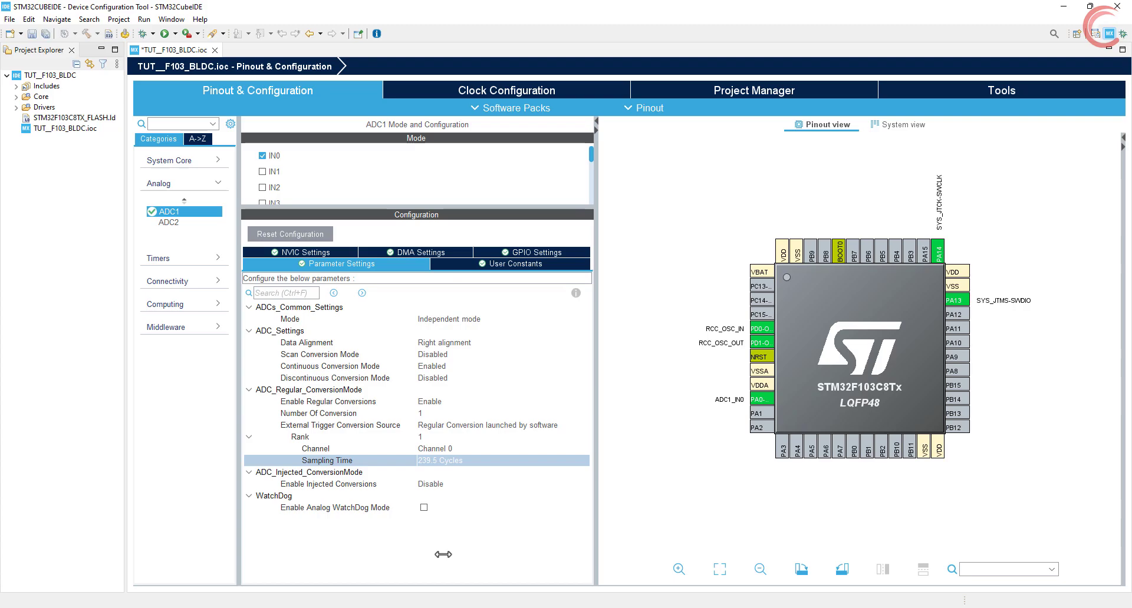
- Add a circular DMA1 Channel 1 request for ADC1 and confirm its NVIC interrupt
{"action": "left_click", "coordinate": [415, 252]}
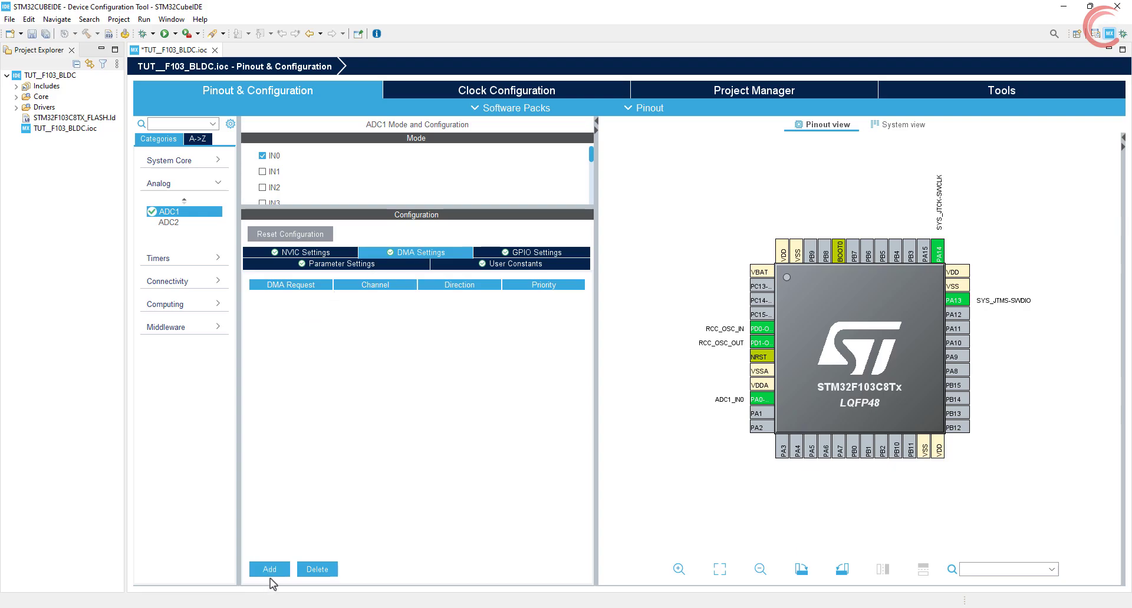
{"action": "left_click", "coordinate": [269, 569]}
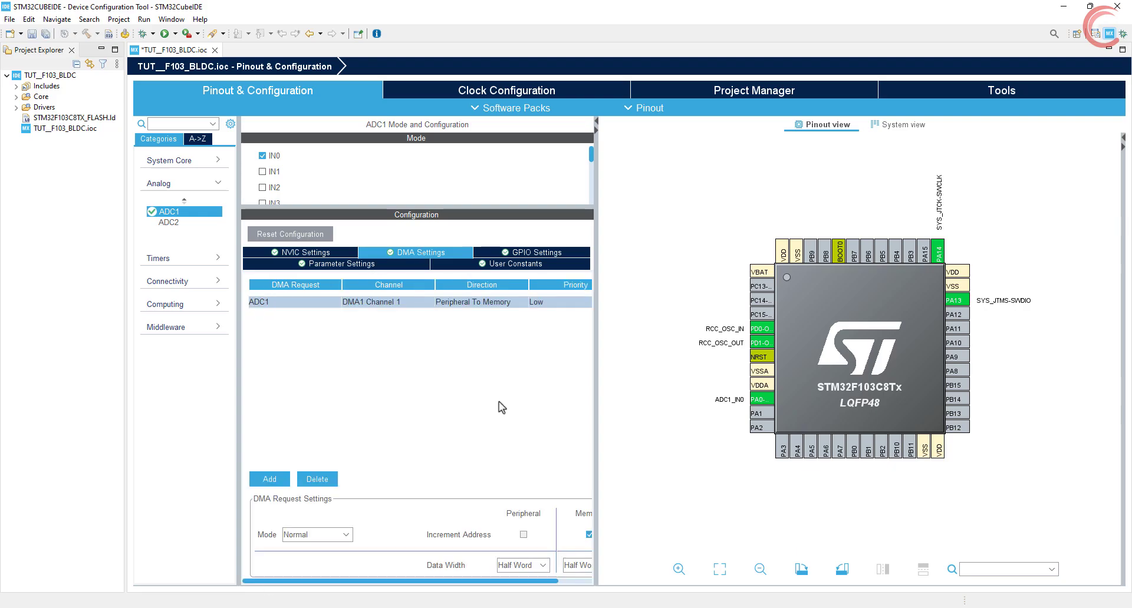
{"action": "left_click", "coordinate": [316, 535]}
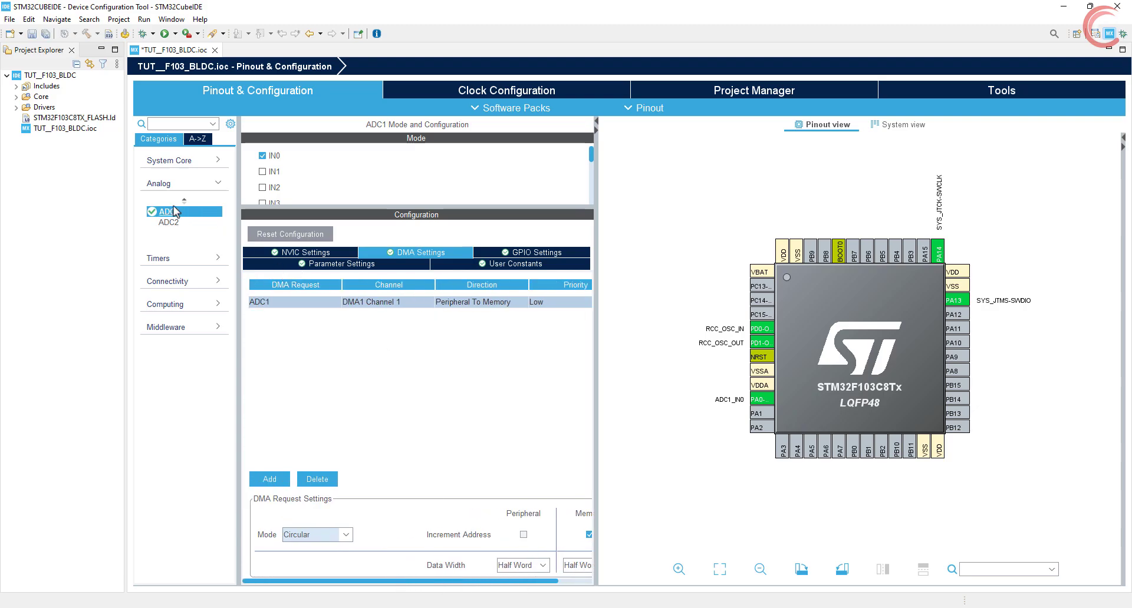
{"action": "left_click", "coordinate": [300, 252]}
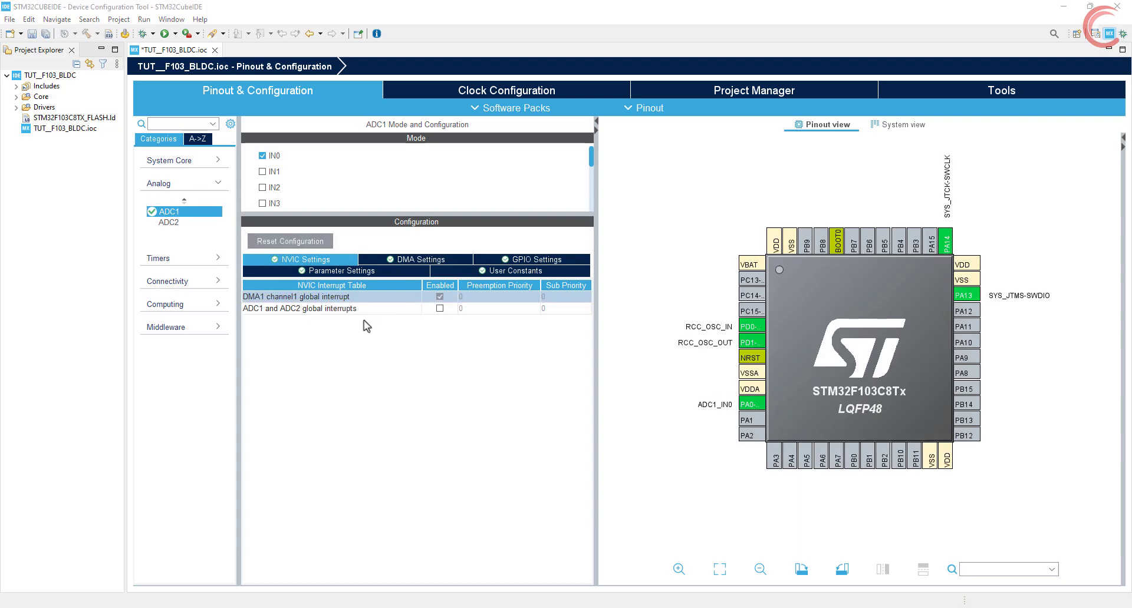
{"action": "left_click", "coordinate": [158, 183]}
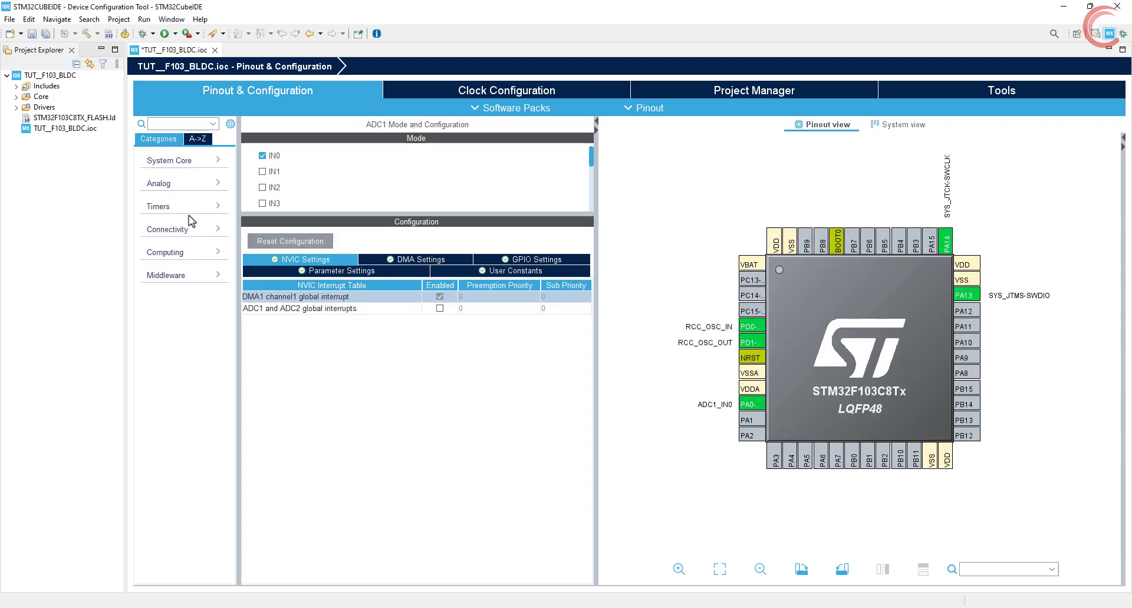
- Set TIM1 Channel1 to PWM Generation CH1, outputting on PA8
{"action": "left_click", "coordinate": [167, 245]}
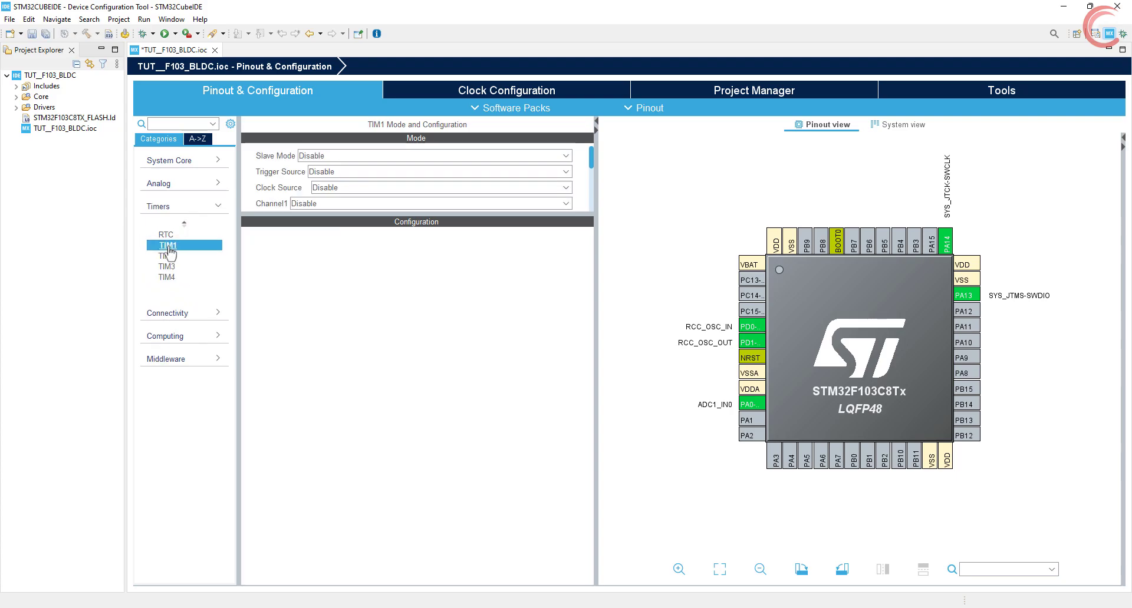
{"action": "mouse_move", "coordinate": [409, 217]}
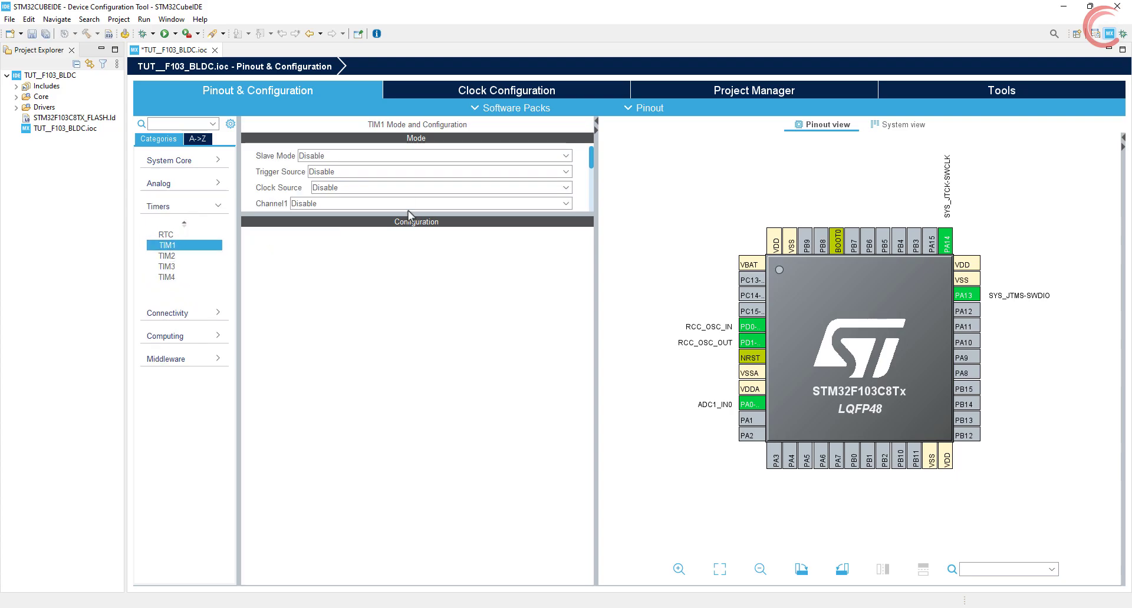
{"action": "scroll", "scroll_direction": "down", "scroll_amount": 3}
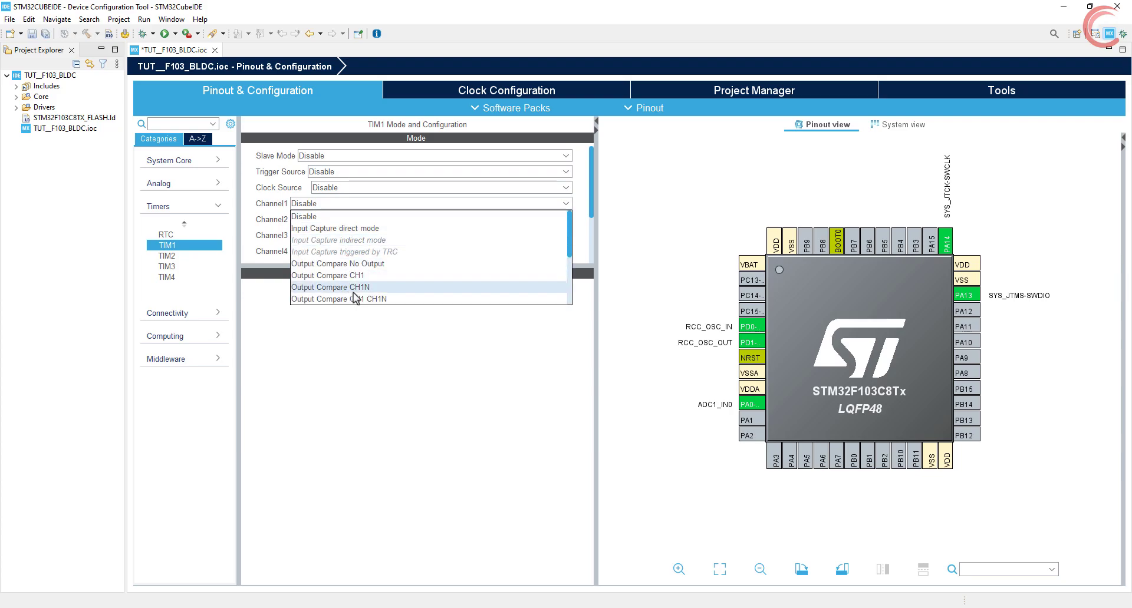
{"action": "scroll", "scroll_direction": "down", "scroll_amount": 3}
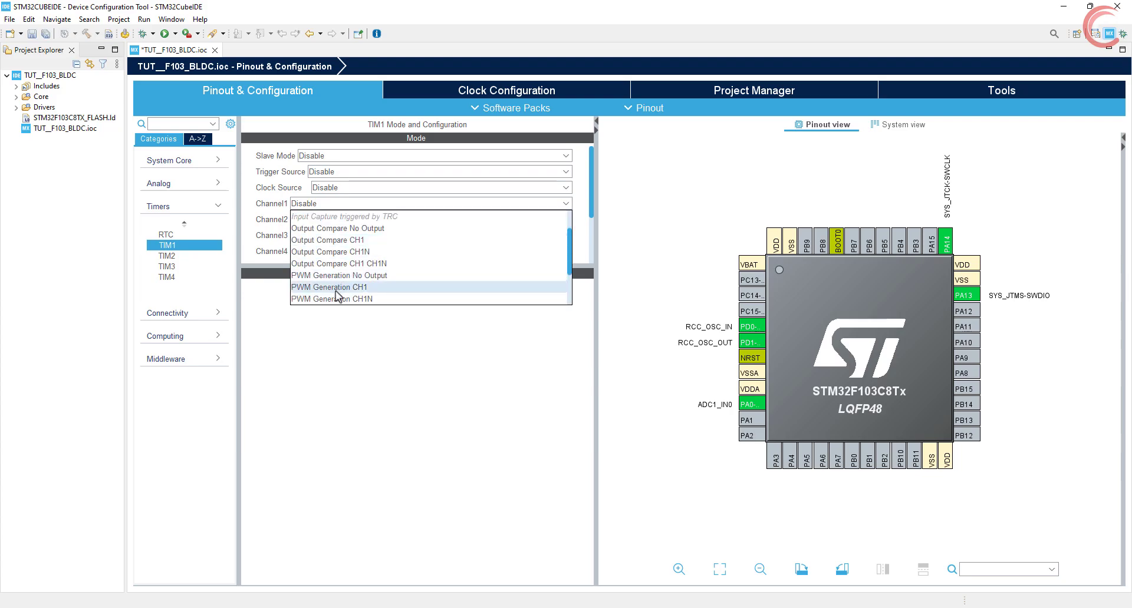
{"action": "left_click", "coordinate": [328, 287]}
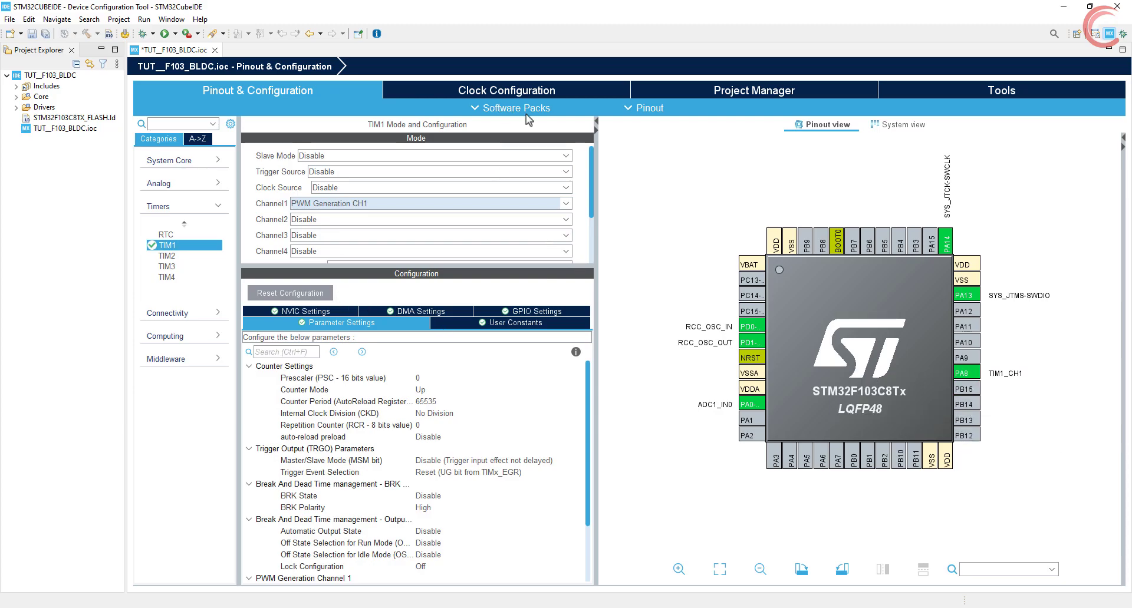
{"action": "left_click", "coordinate": [505, 90]}
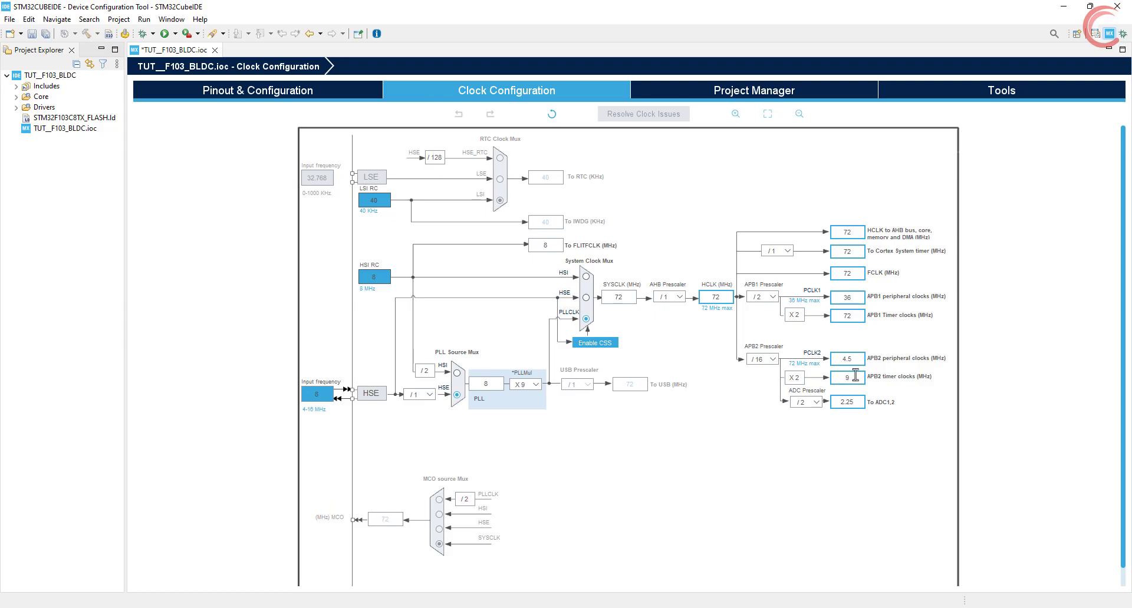
{"action": "left_click", "coordinate": [846, 377]}
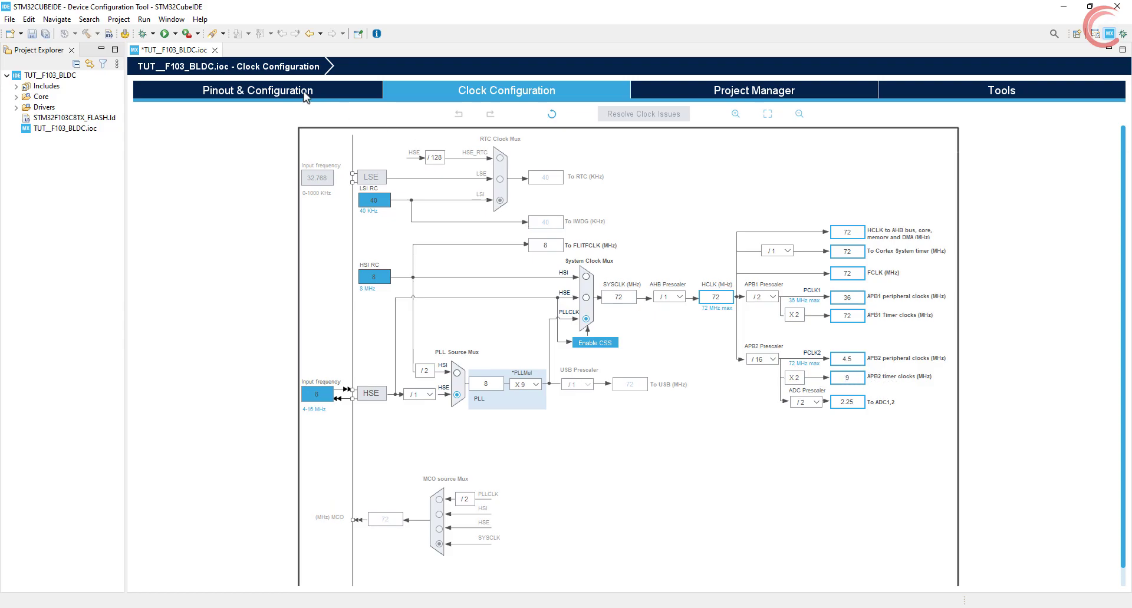
{"action": "left_click", "coordinate": [257, 91]}
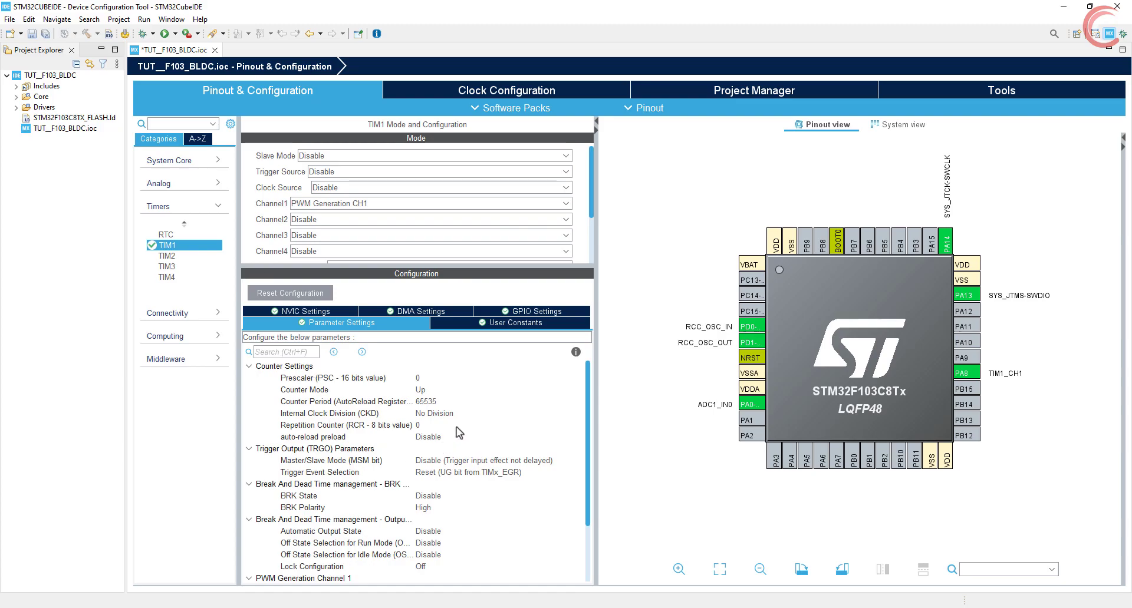
{"action": "mouse_move", "coordinate": [576, 425]}
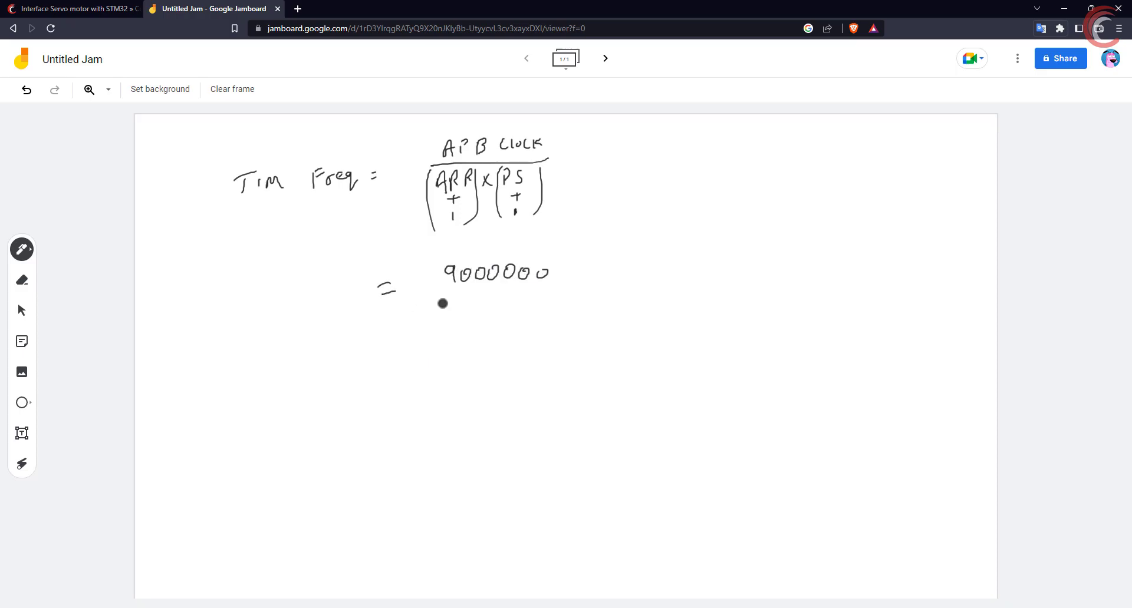
- Write 9000000 / (1000 × 180) = 50 Hz, verify it, and draw divider lines
{"action": "left_click_drag", "start_coordinate": [426, 294], "coordinate": [576, 294]}
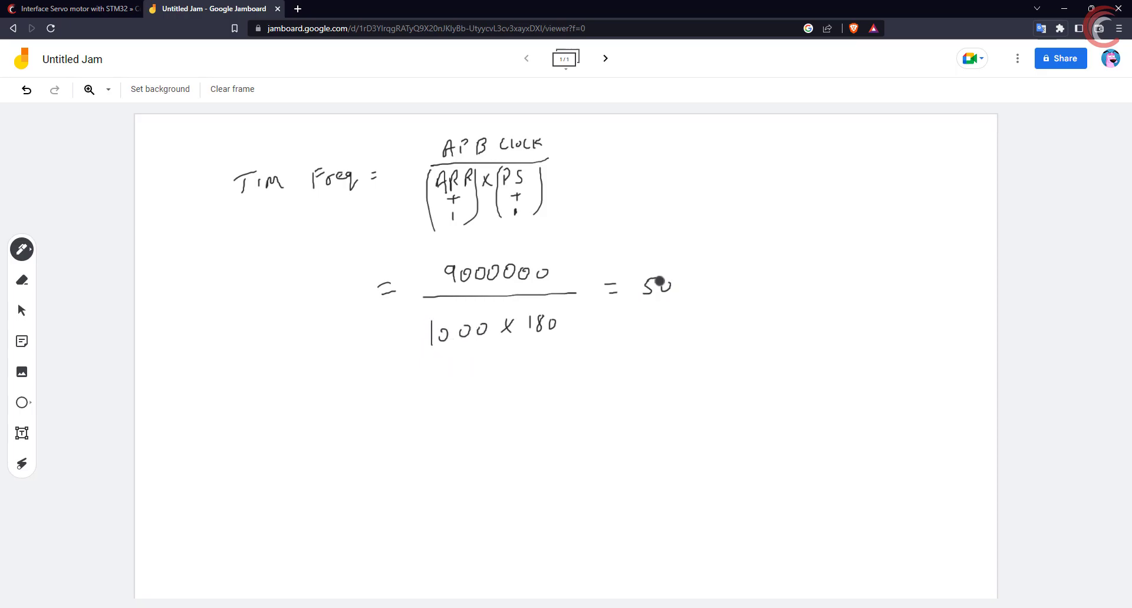
{"action": "left_click_drag", "start_coordinate": [679, 285], "coordinate": [729, 310]}
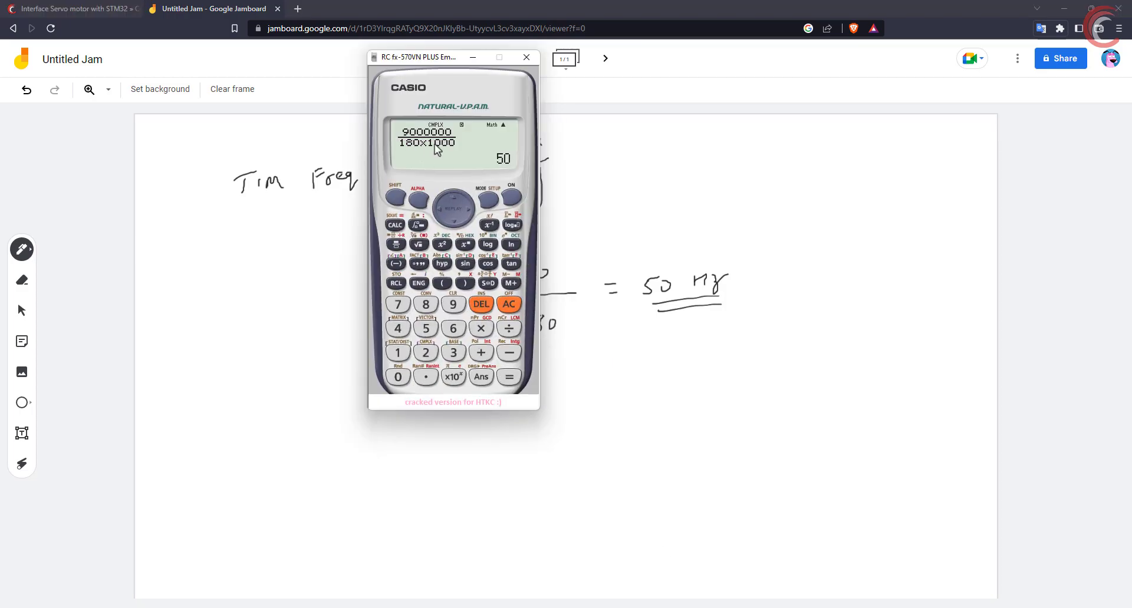
{"action": "left_click", "coordinate": [526, 57]}
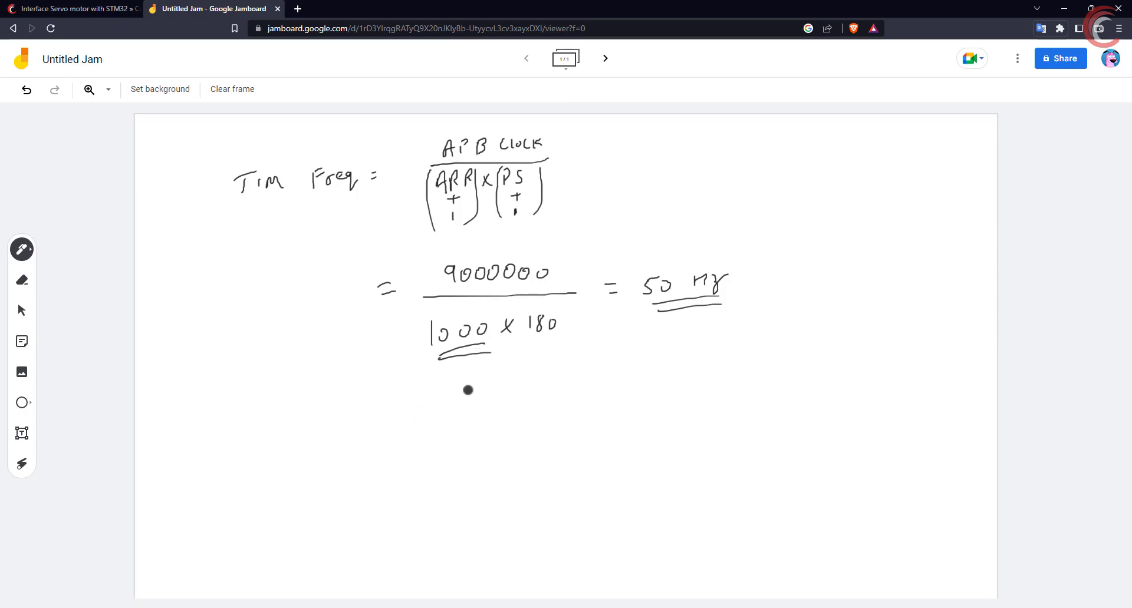
{"action": "left_click_drag", "start_coordinate": [747, 142], "coordinate": [736, 359]}
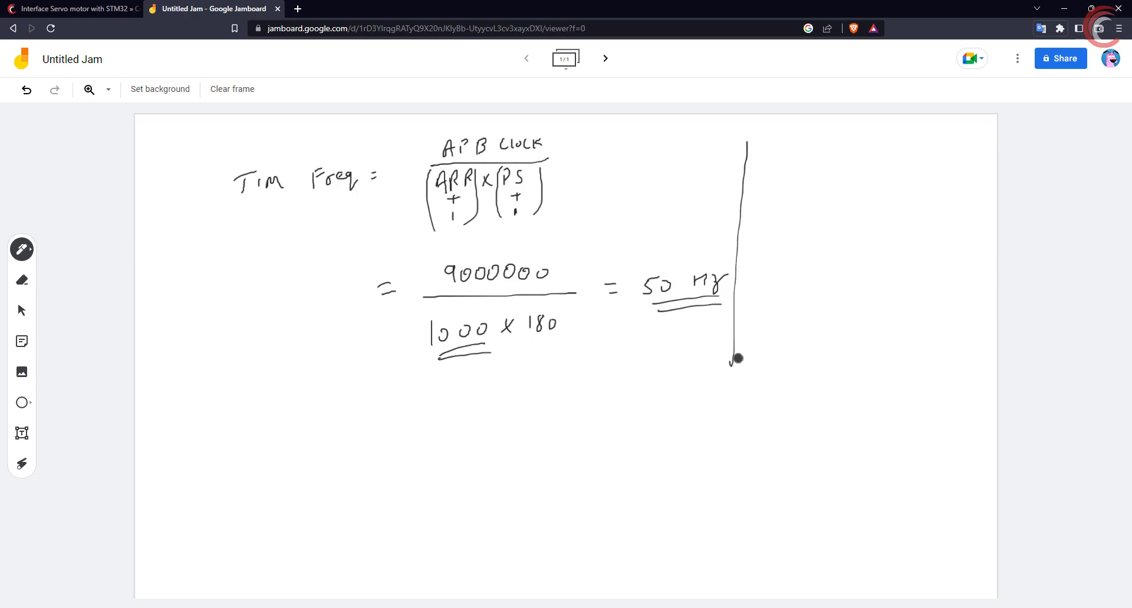
{"action": "left_click_drag", "start_coordinate": [225, 378], "coordinate": [663, 360]}
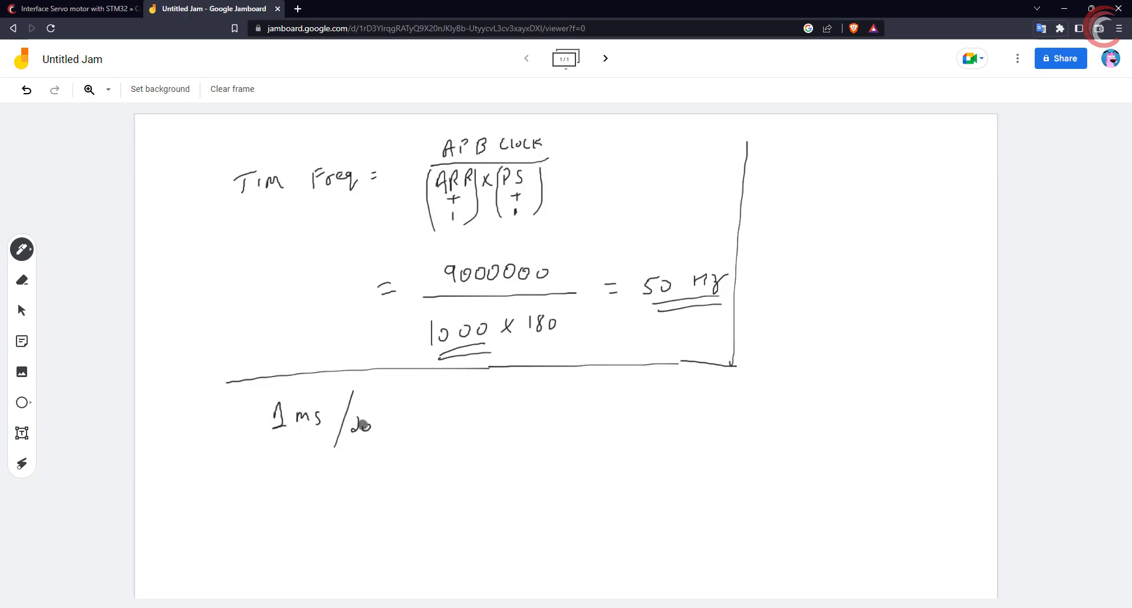
- Write 1 ms/20 ms = 5%, 50/1000 = 5%, and the 1 ms→50, 2 ms→100 mapping
{"action": "left_click_drag", "start_coordinate": [360, 426], "coordinate": [394, 426]}
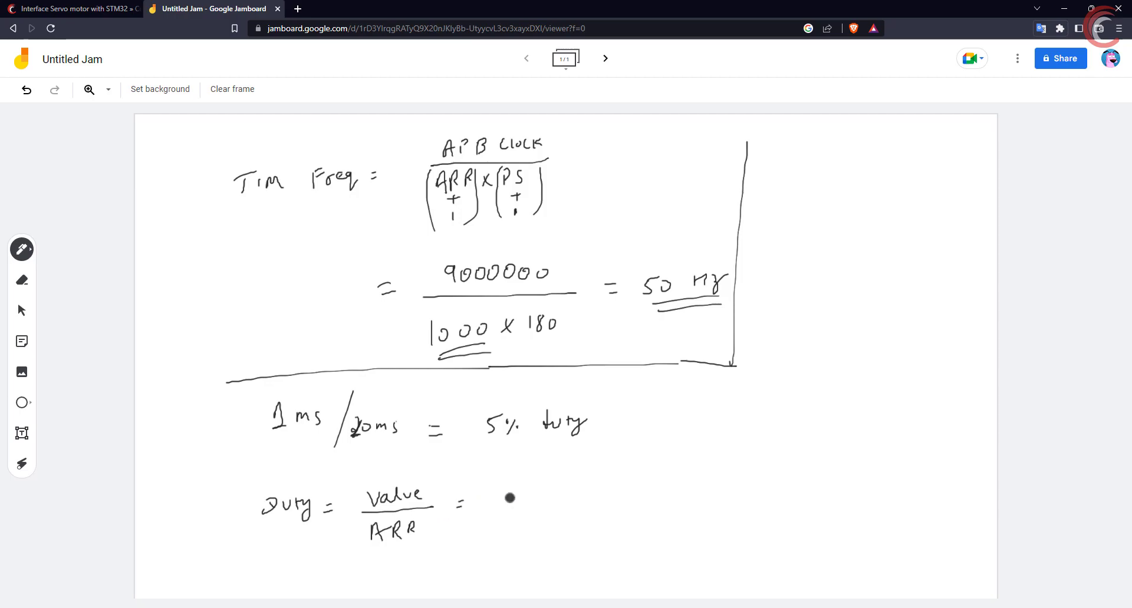
{"action": "left_click_drag", "start_coordinate": [508, 498], "coordinate": [528, 520]}
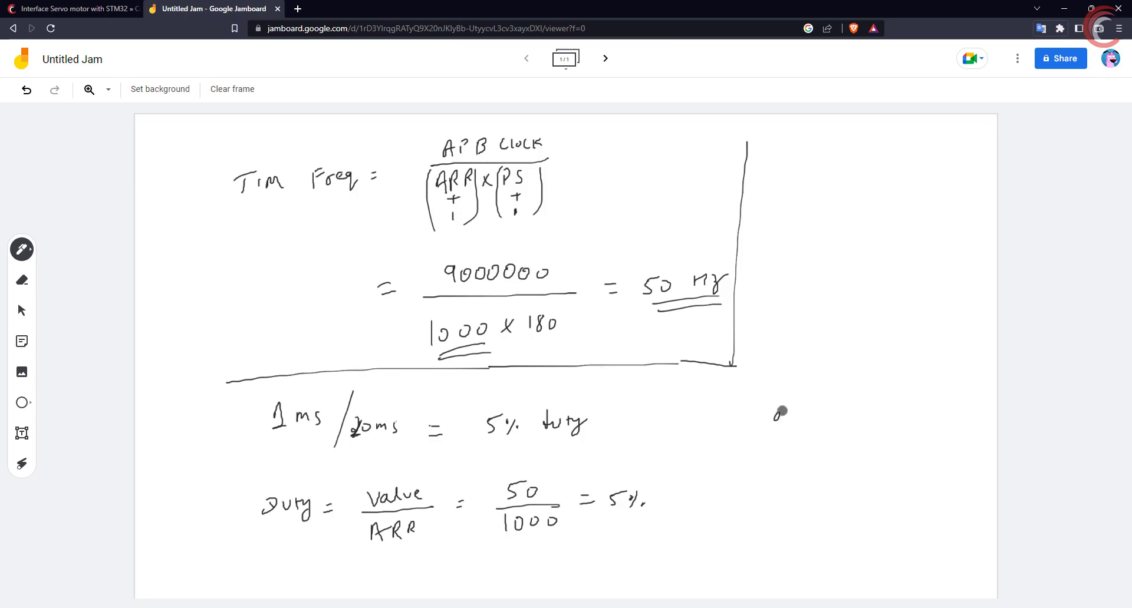
{"action": "left_click_drag", "start_coordinate": [779, 419], "coordinate": [961, 417]}
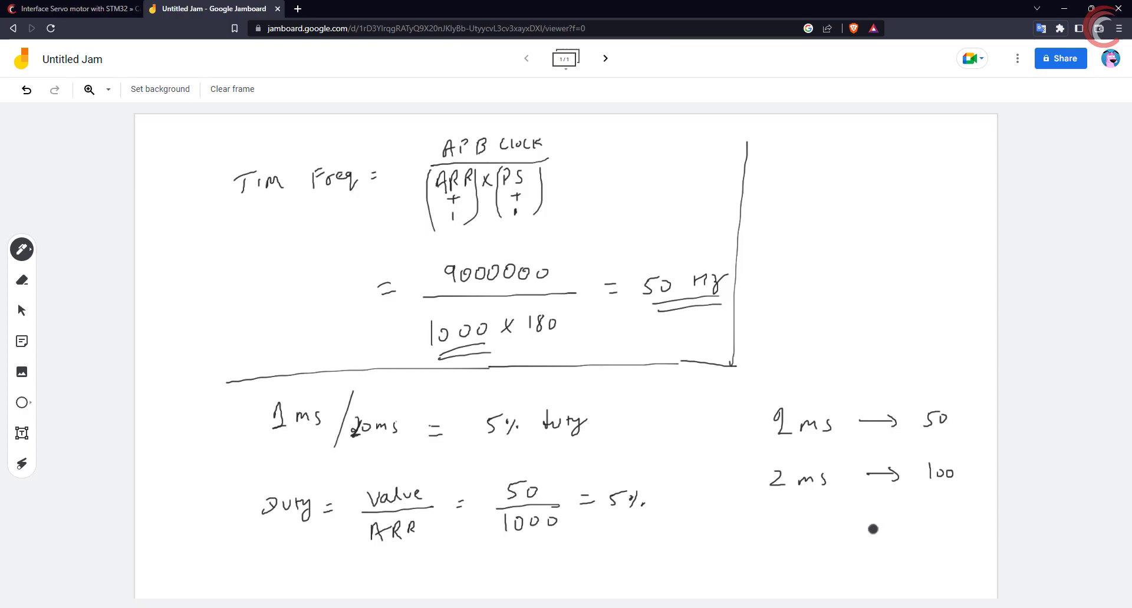
- Review the tutorial's How It Works section on 1–2 ms pulses at 50 Hz
{"action": "left_click", "coordinate": [72, 9]}
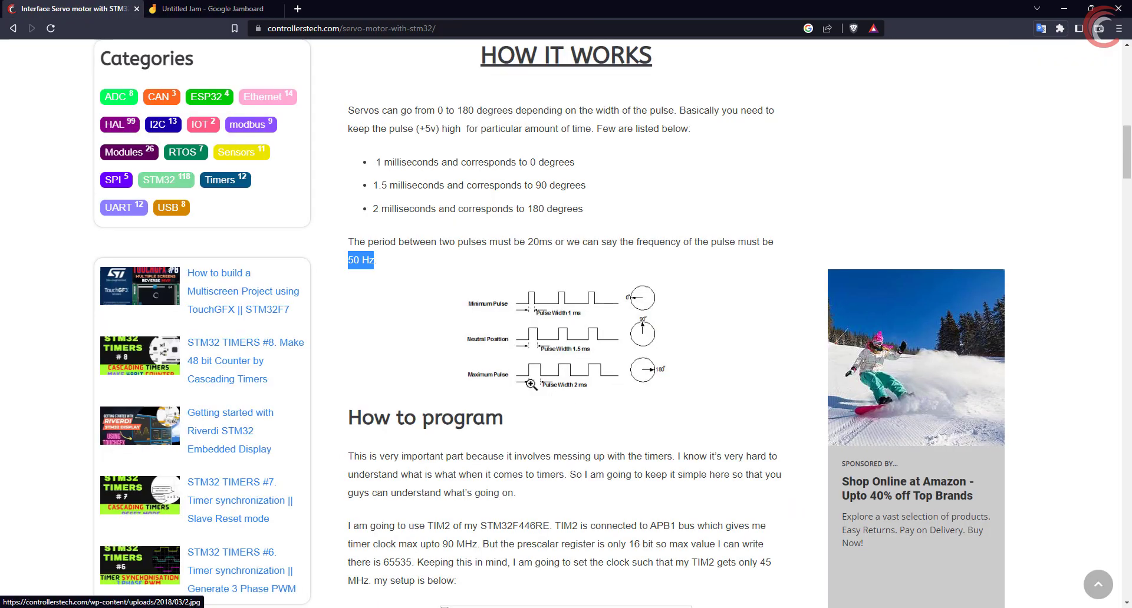
{"action": "left_click", "coordinate": [210, 9]}
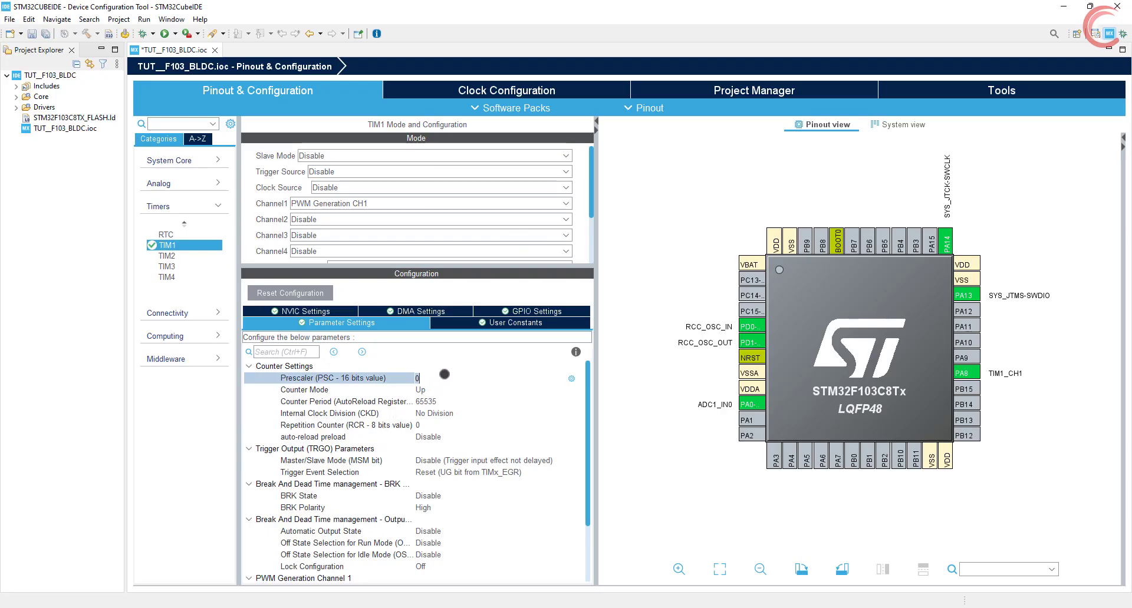
- Enter TIM1 prescaler 180-1 and counter period 1000-1
{"action": "type", "text": "180-1"}
{"action": "left_click", "coordinate": [500, 401]}
{"action": "type", "text": "1000-1"}
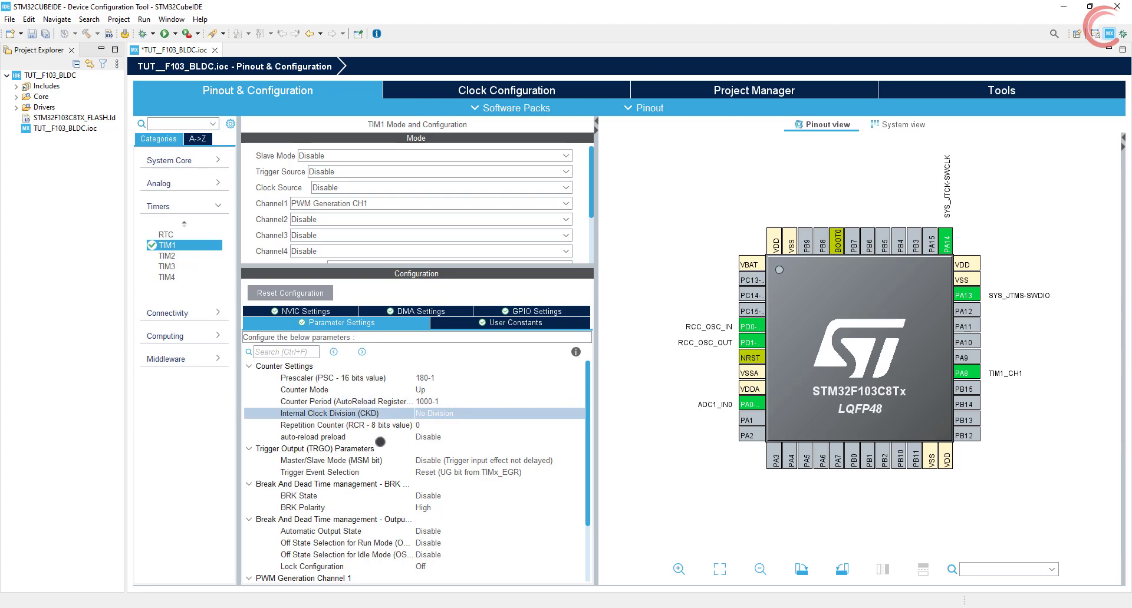
{"action": "scroll", "scroll_direction": "down", "scroll_amount": 3}
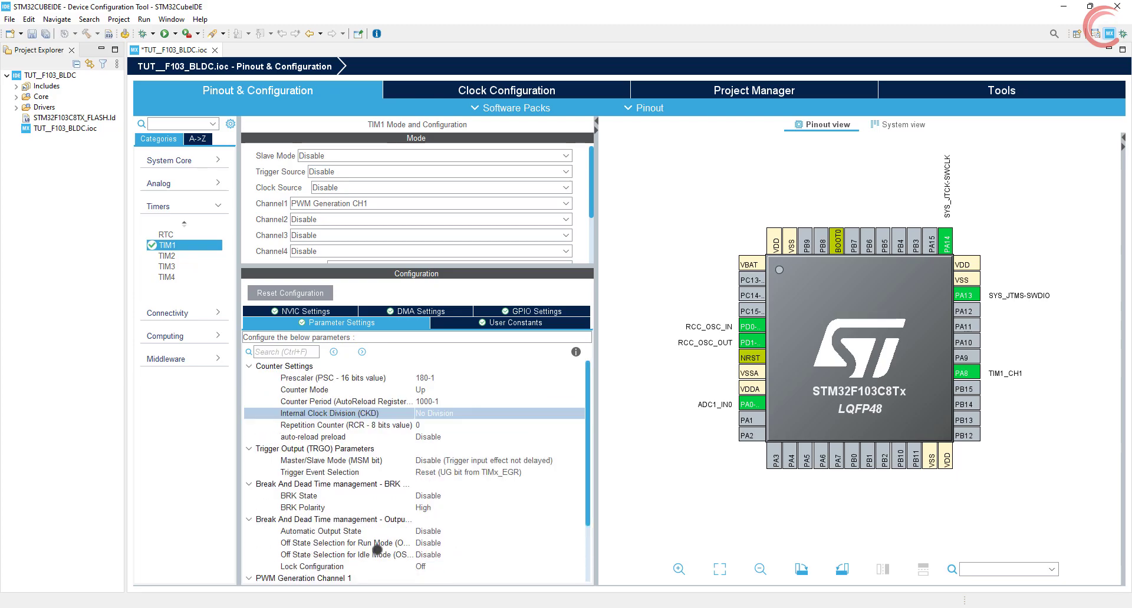
{"action": "scroll", "scroll_direction": "down", "scroll_amount": 3}
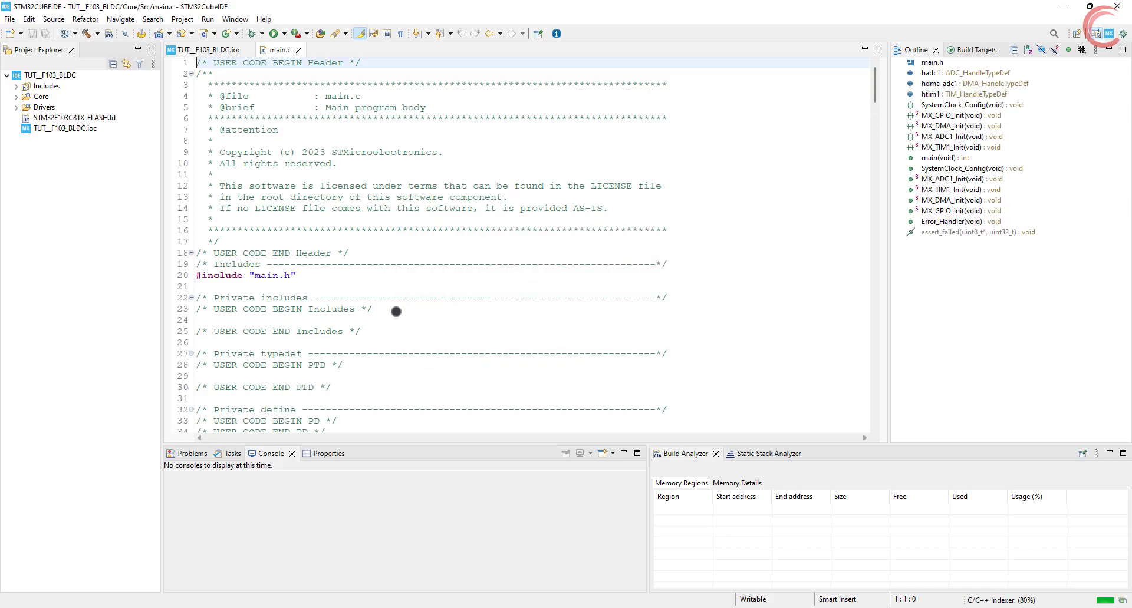
- Add HAL_TIM_PWM_Start(&htim1, TIM_CHANNEL_1) and HAL_ADC_Start_DMA(&hadc1, ADC_Data, 1) under USER CODE BEGIN 2
{"action": "scroll", "scroll_direction": "down", "scroll_amount": 3}
{"action": "type", "text": "HAL_TIM_PWM_Start(&htim1, Channel"}
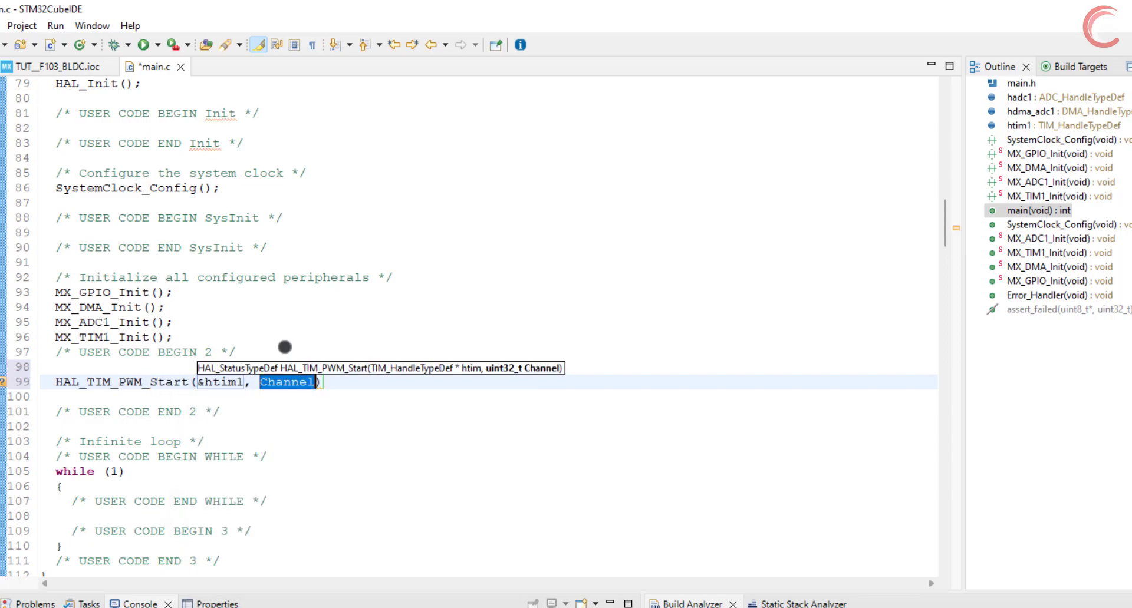
{"action": "type", "text": "TIM_CHANNEL_1"}
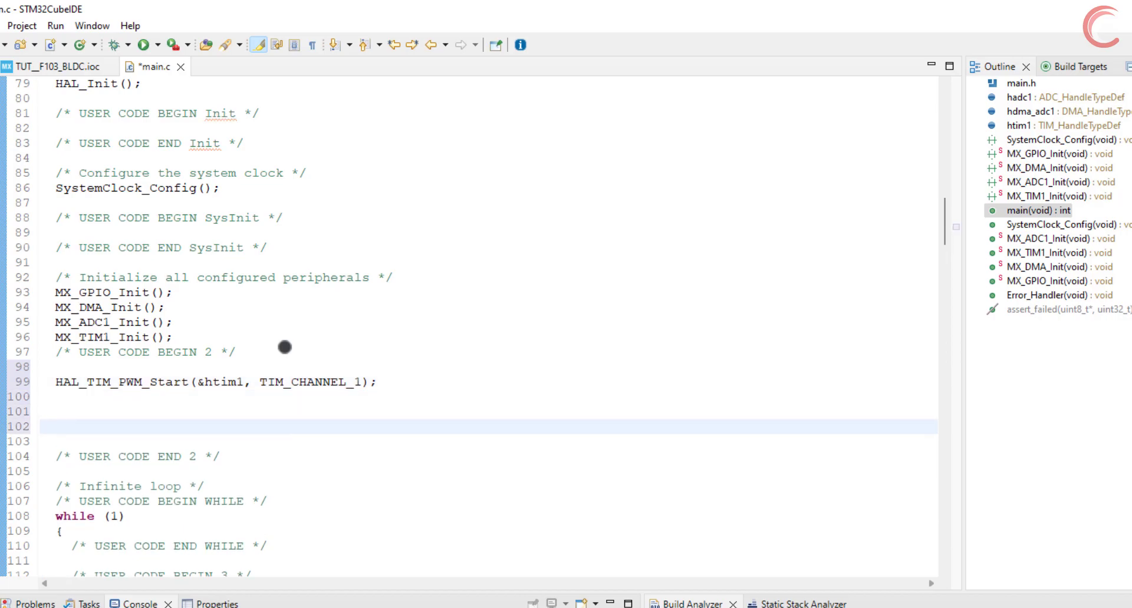
{"action": "type", "text": "HAL_A"}
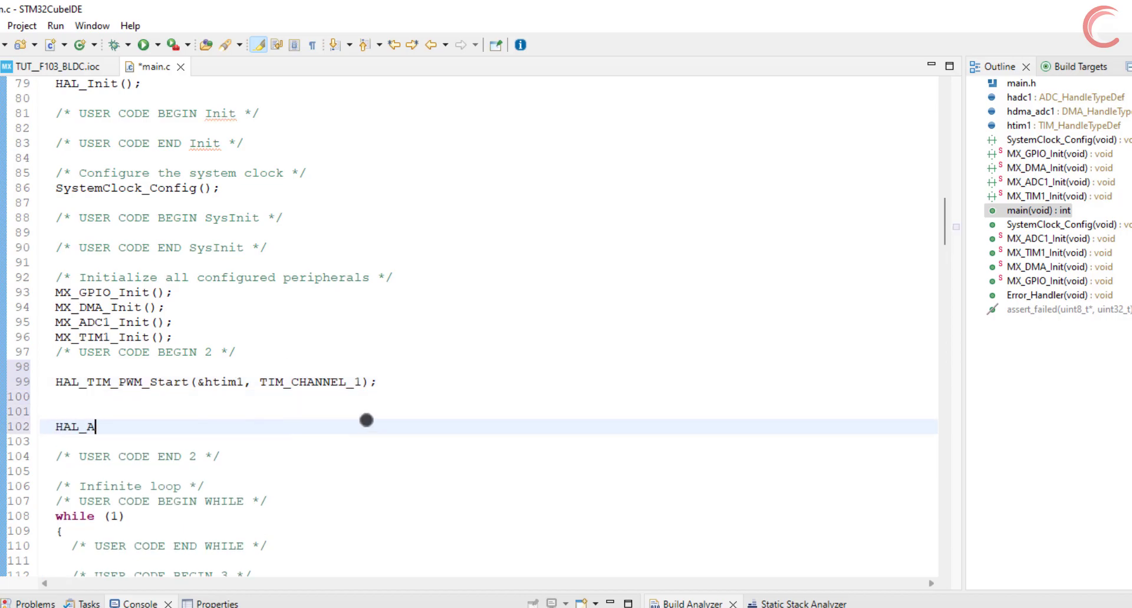
{"action": "type", "text": "DC_START"}
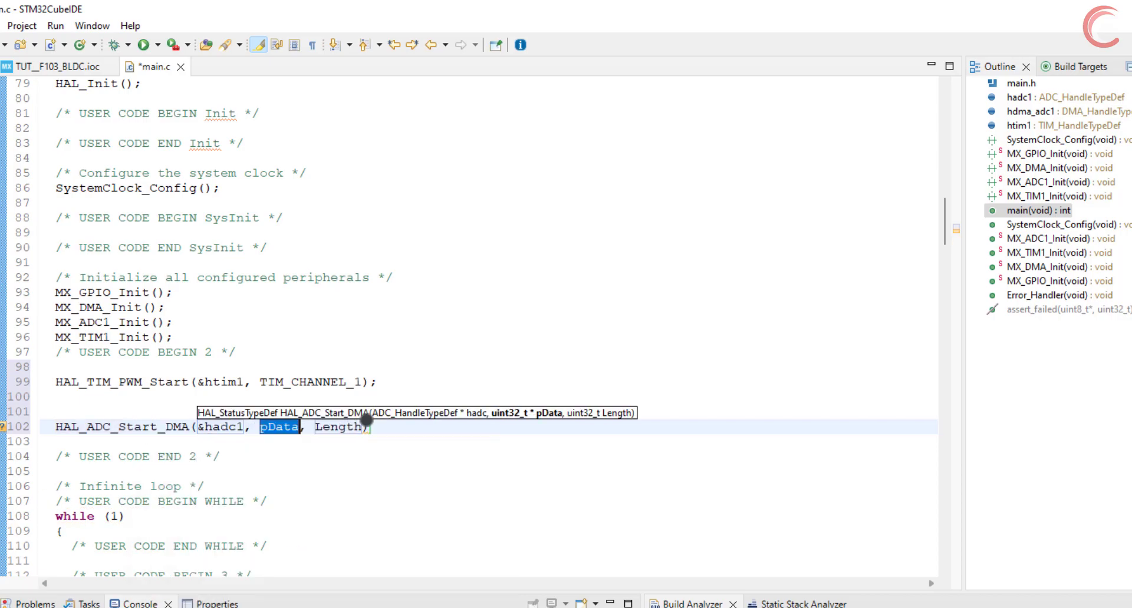
{"action": "type", "text": "ADC_Data"}
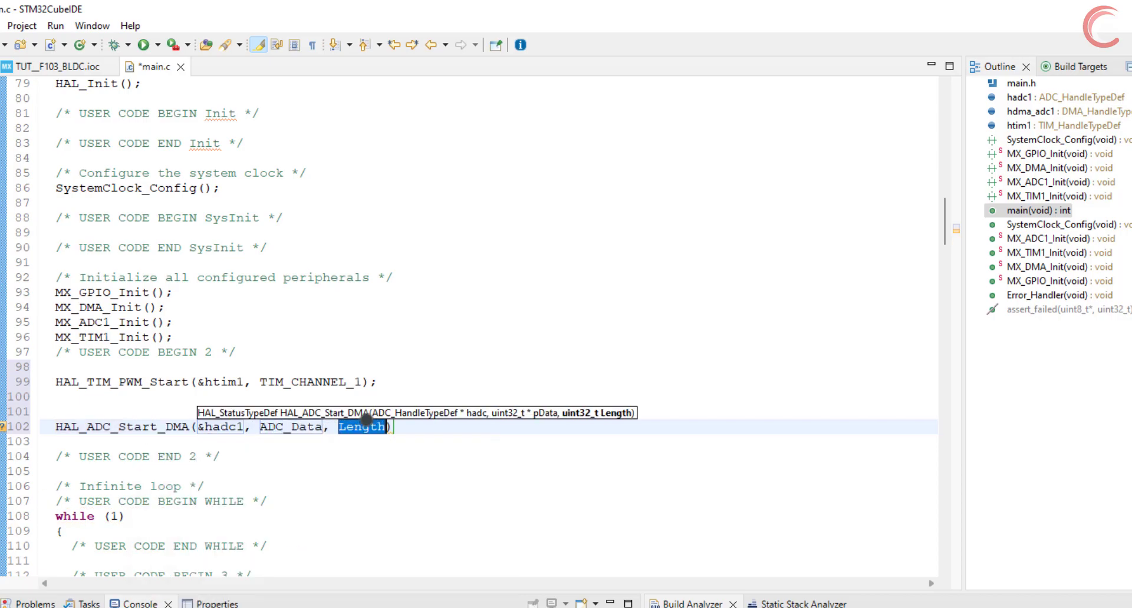
{"action": "type", "text": "1"}
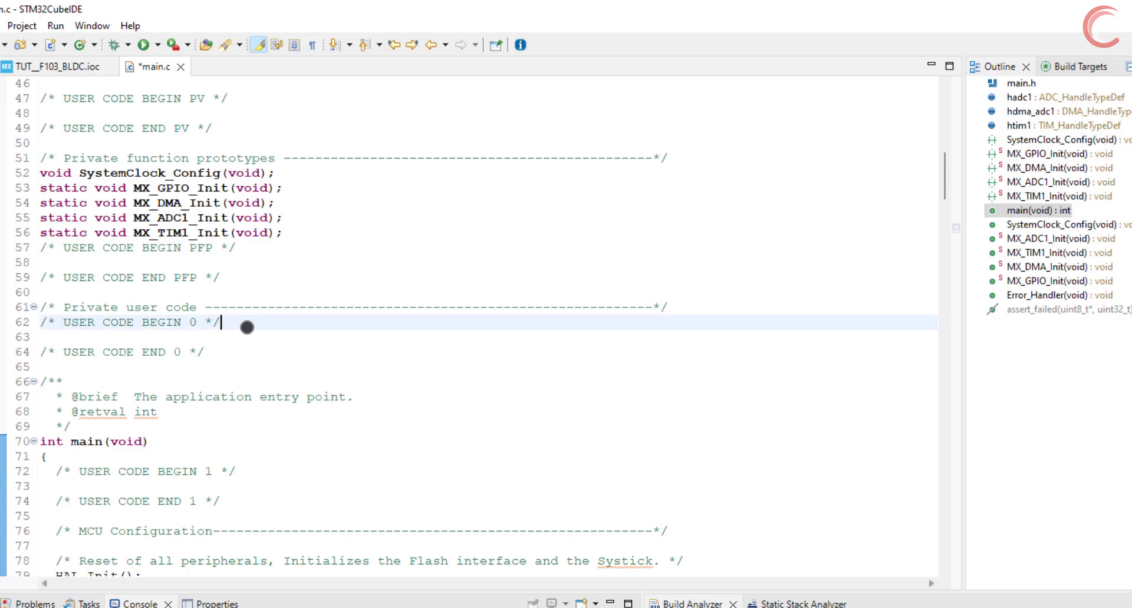
- Declare the global 'uint16_t ADC_Data=0;' under USER CODE BEGIN 0 in main.c
{"action": "type", "text": "uint16_t"}
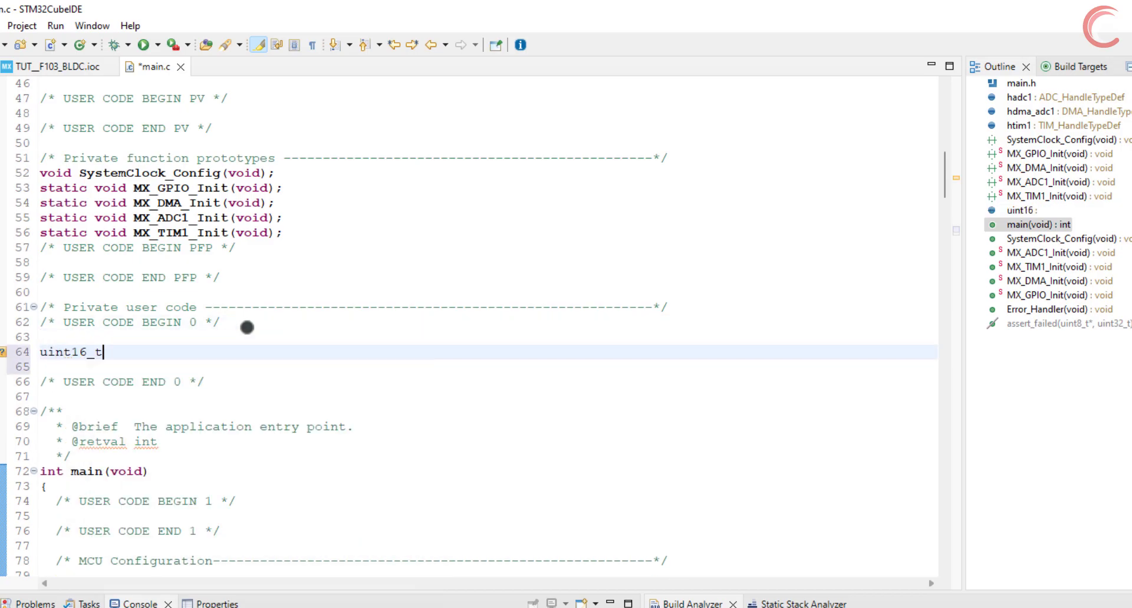
{"action": "type", "text": "ADC_Data=0;"}
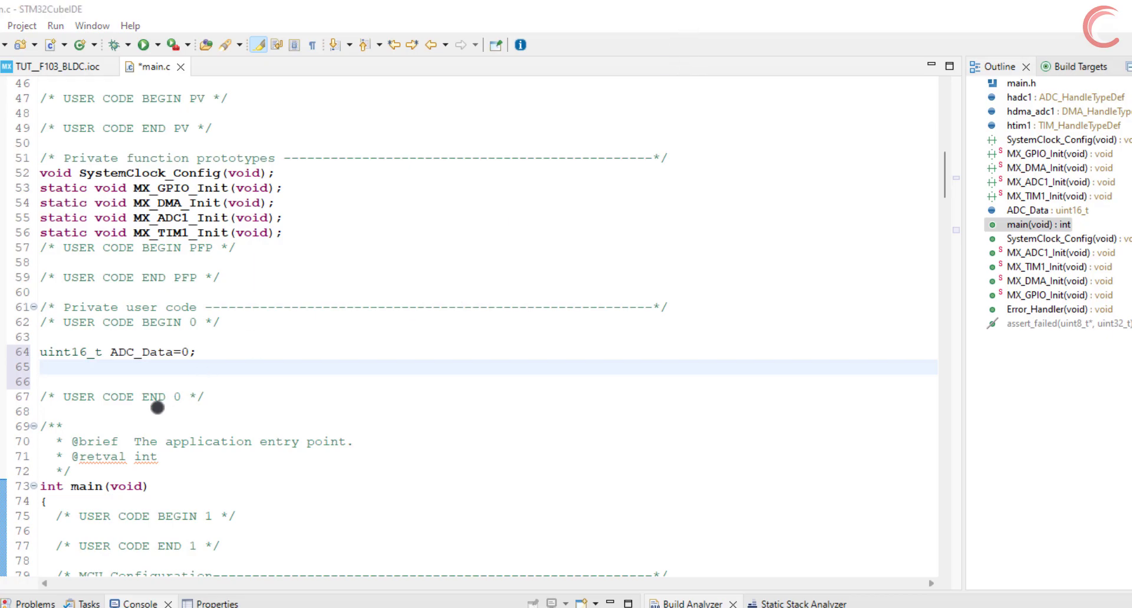
{"action": "type", "text": "in"}
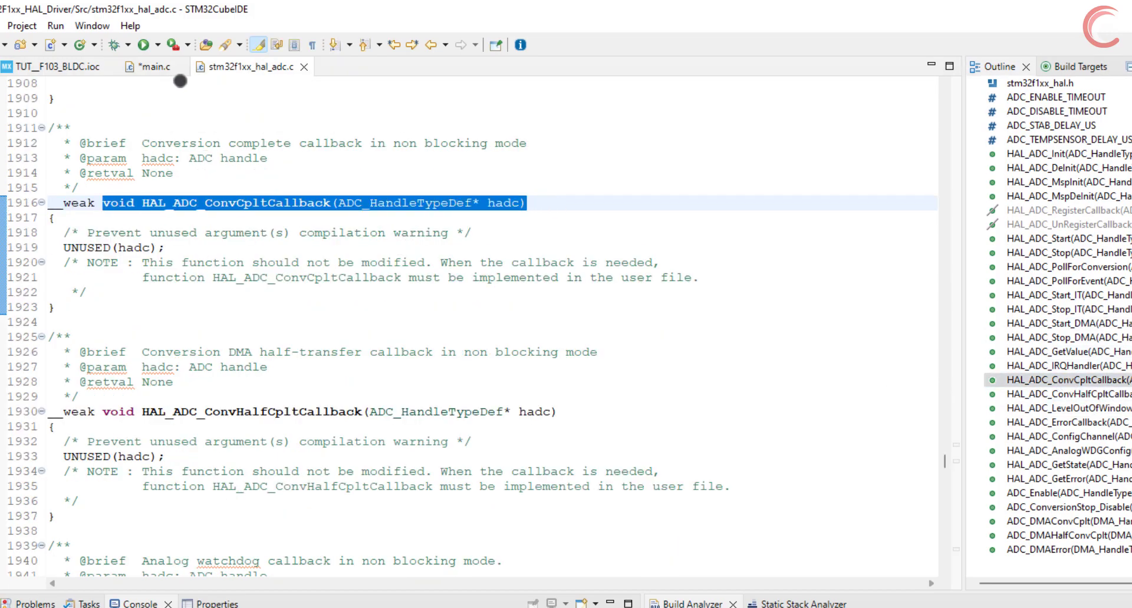
- Set ADC_Converted = map(ADC_Data, 0, 4095, 50, 100) inside HAL_ADC_ConvCpltCallback
{"action": "left_click", "coordinate": [148, 67]}
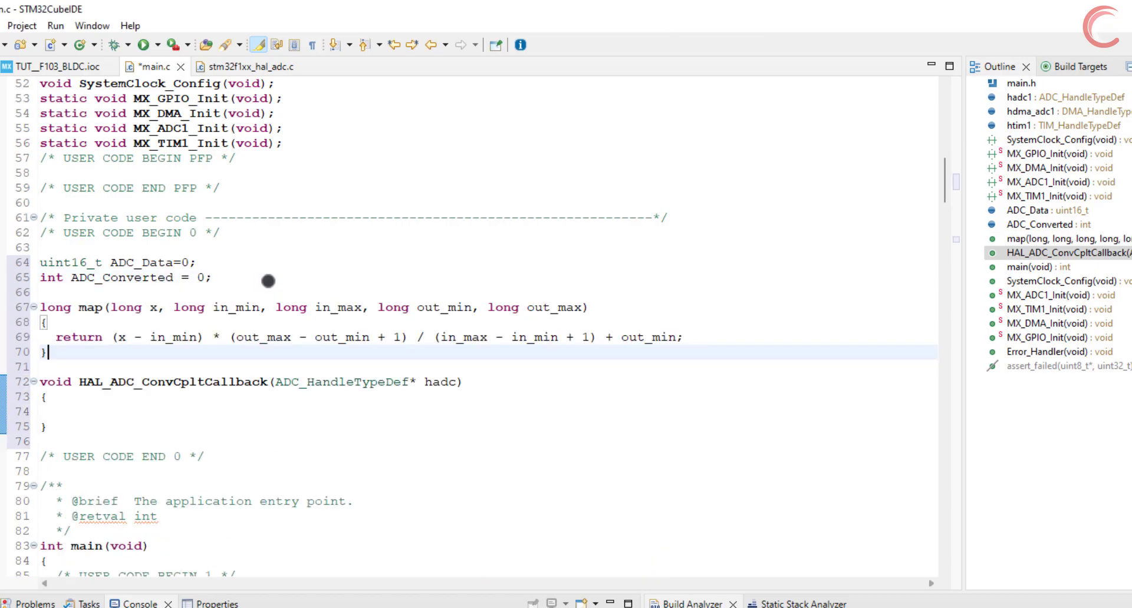
{"action": "double_click", "coordinate": [81, 307]}
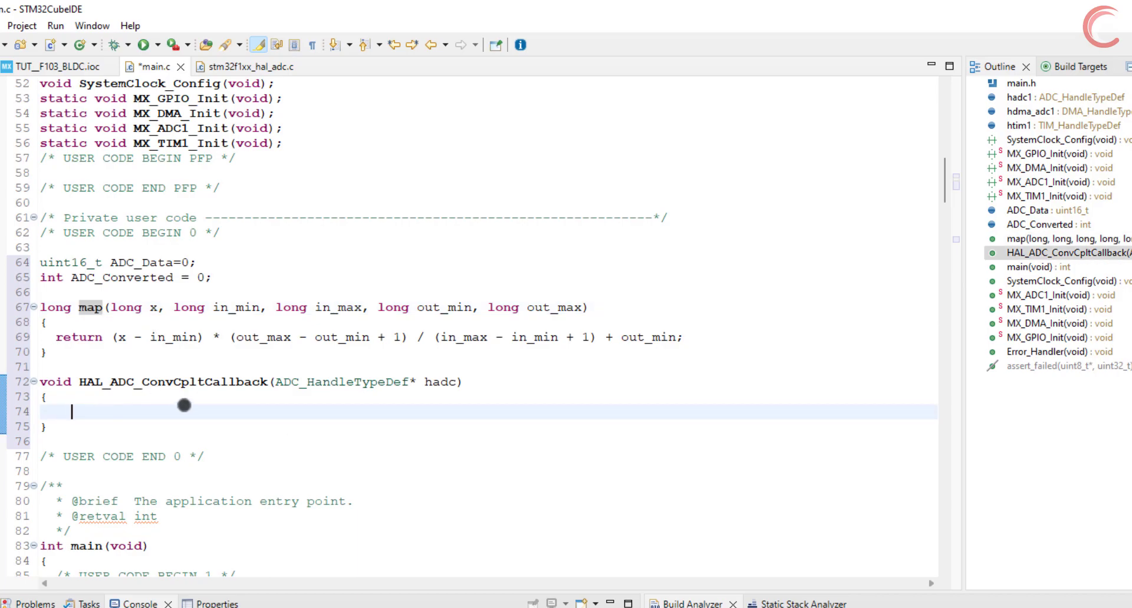
{"action": "type", "text": "ADC_Converted = map(ADC_Data, in_min, in_max, out_min, out_max"}
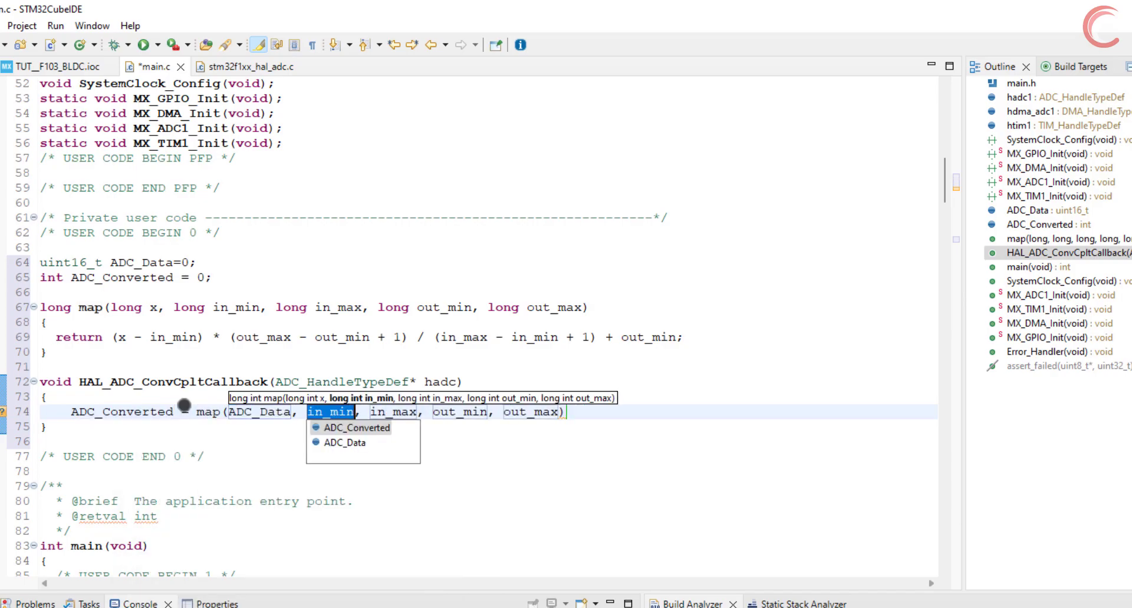
{"action": "type", "text": "0,"}
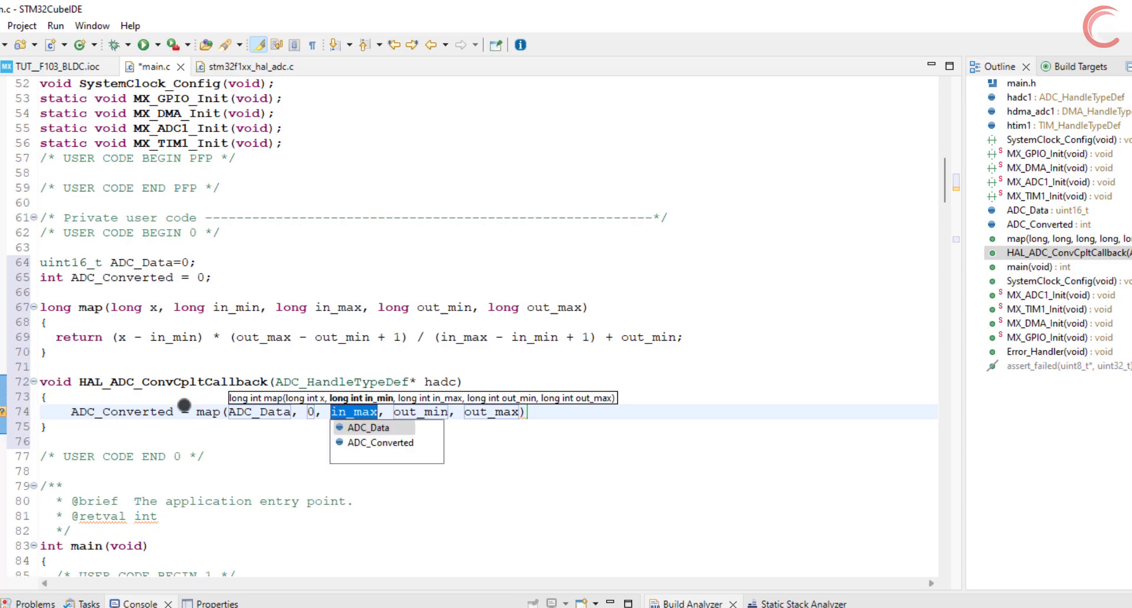
{"action": "type", "text": "409"}
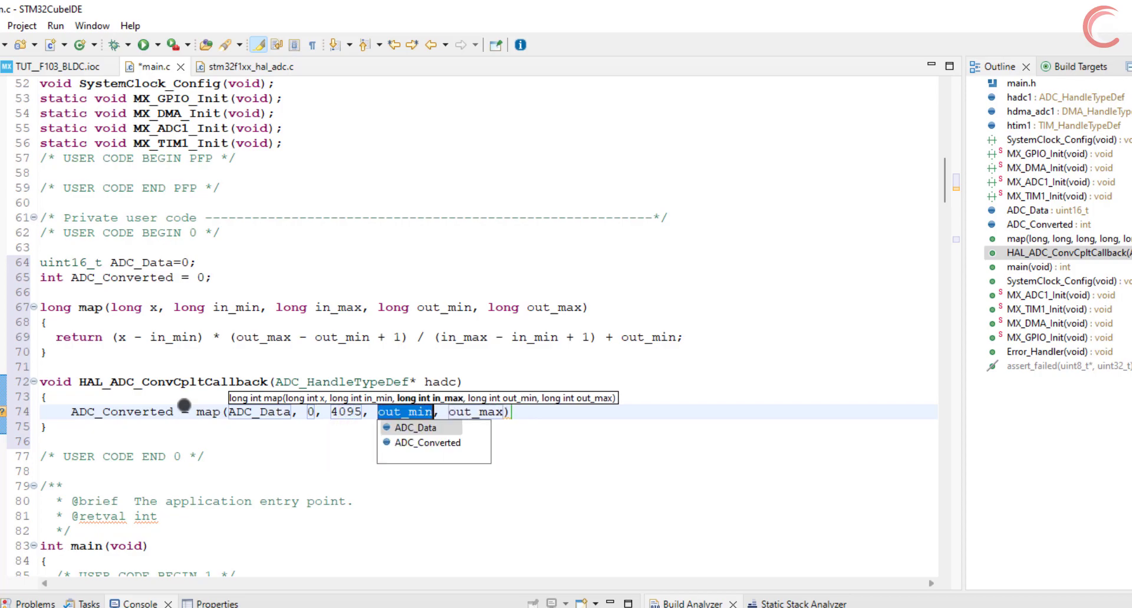
{"action": "type", "text": "50"}
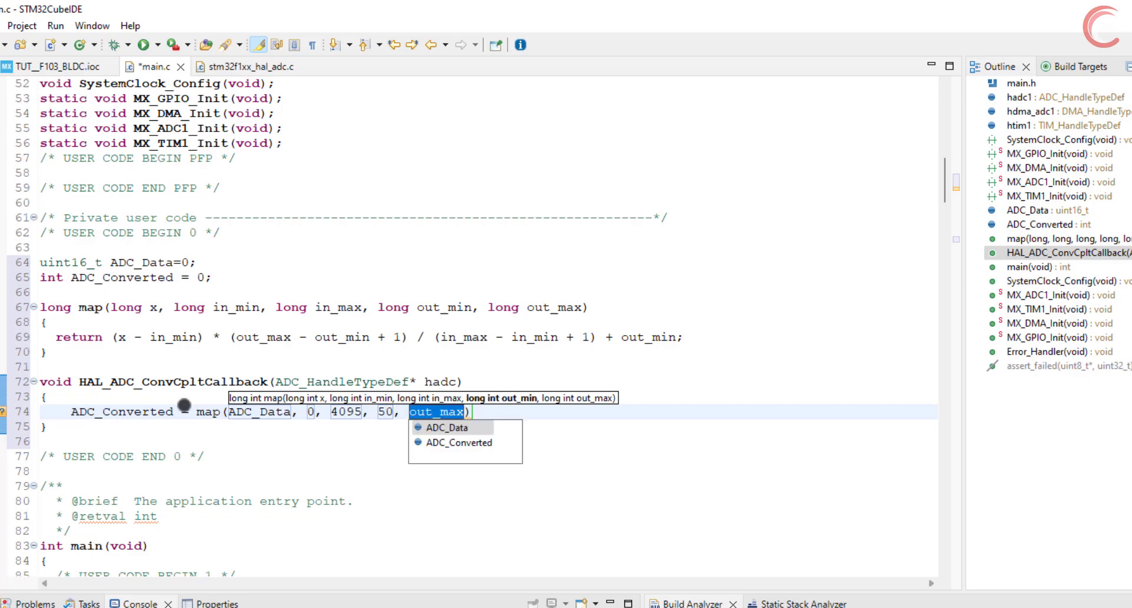
{"action": "type", "text": "100"}
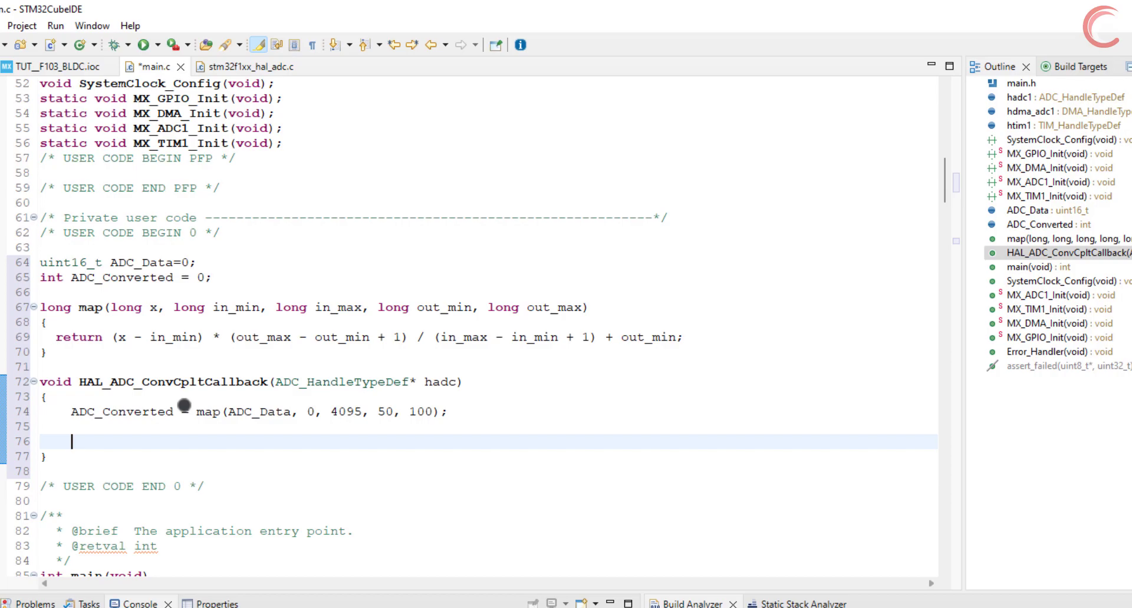
- Add 'TIM1->CCR1 = ADC_Converted;' below the mapping line in the callback
{"action": "type", "text": "TIM1--"}
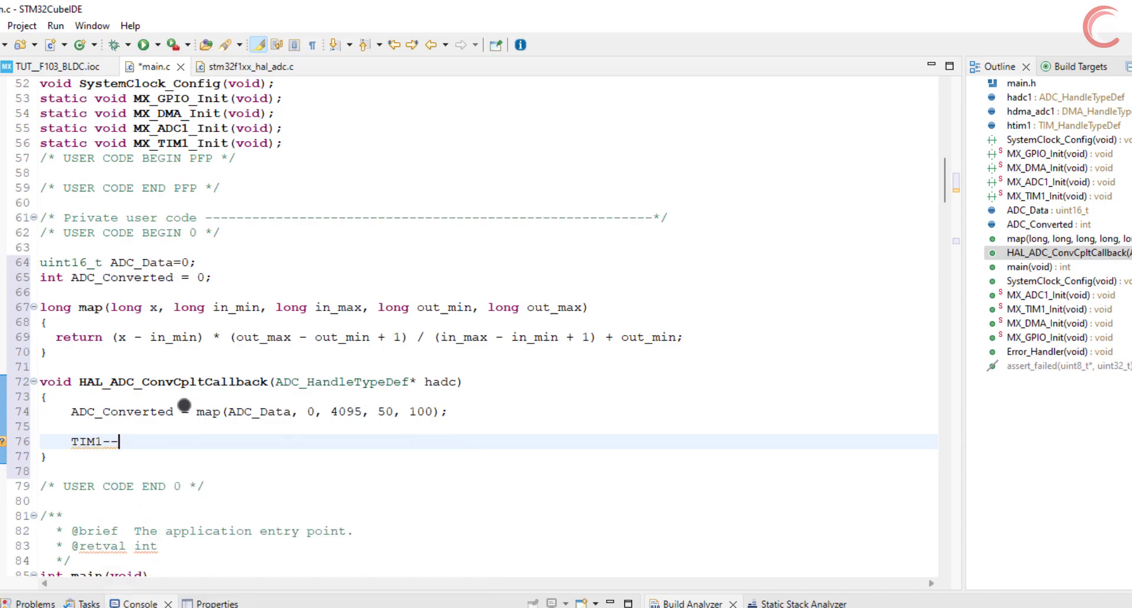
{"action": "type", "text": "->"}
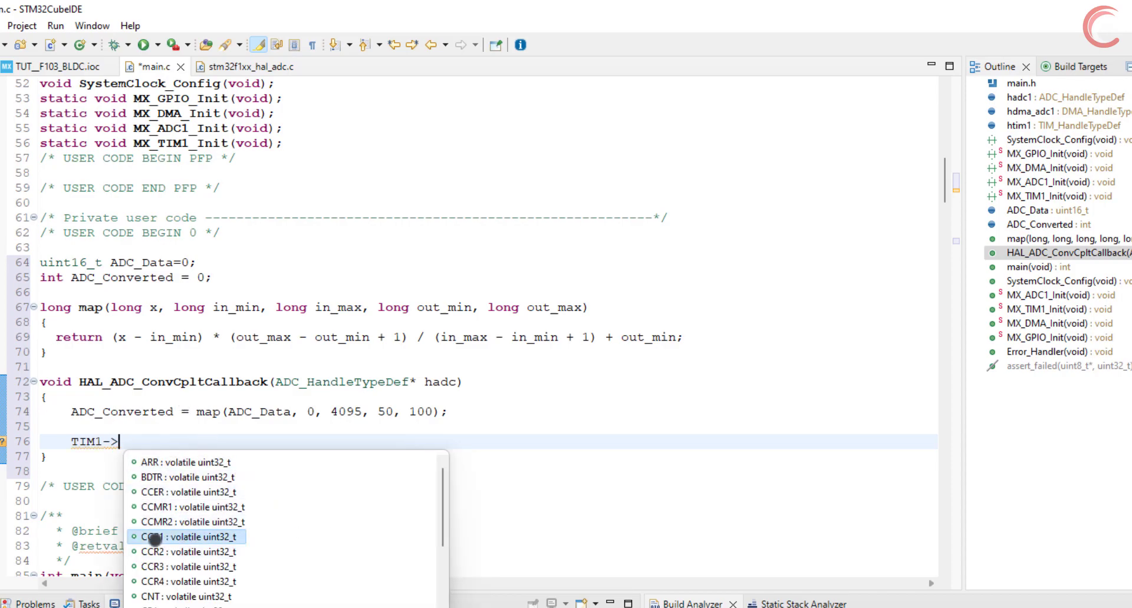
{"action": "mouse_move", "coordinate": [152, 582]}
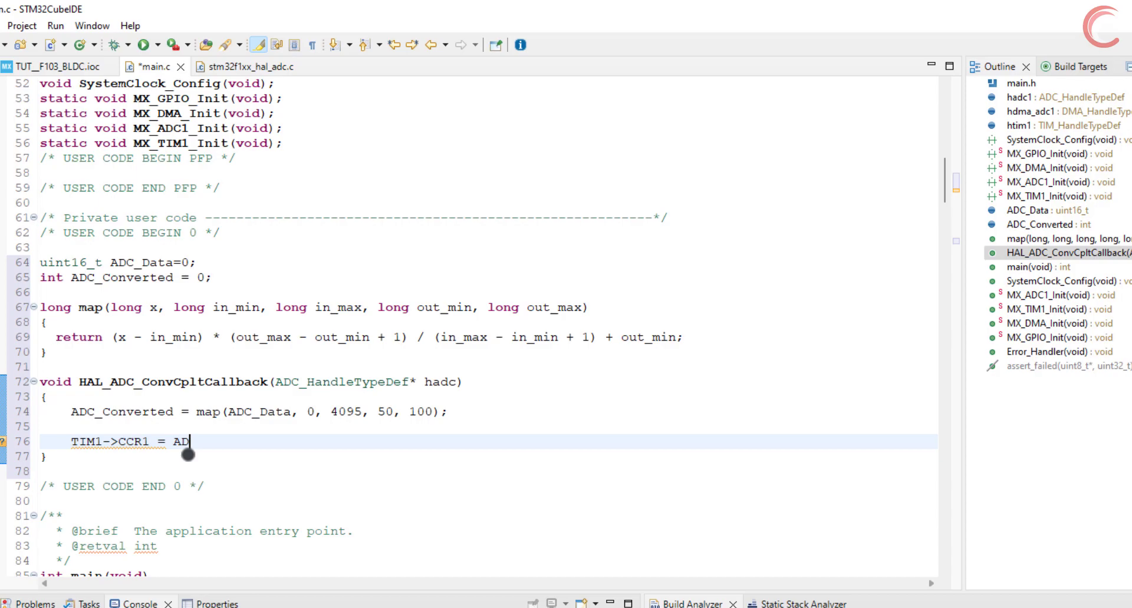
{"action": "type", "text": "C_Converted;"}
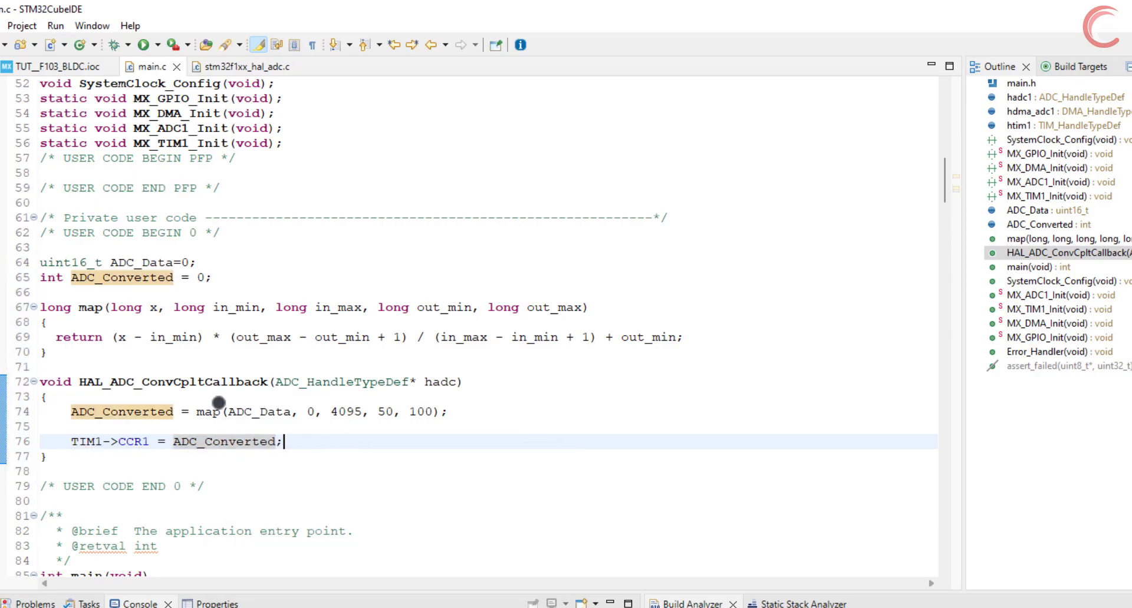
{"action": "double_click", "coordinate": [313, 412]}
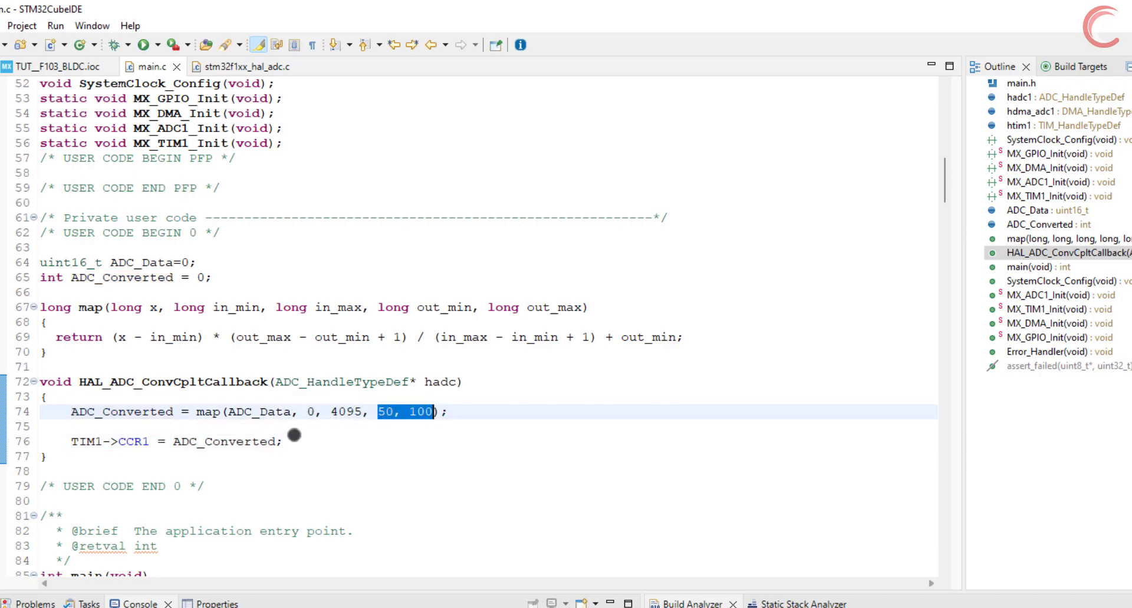
{"action": "scroll", "scroll_direction": "down", "scroll_amount": 3}
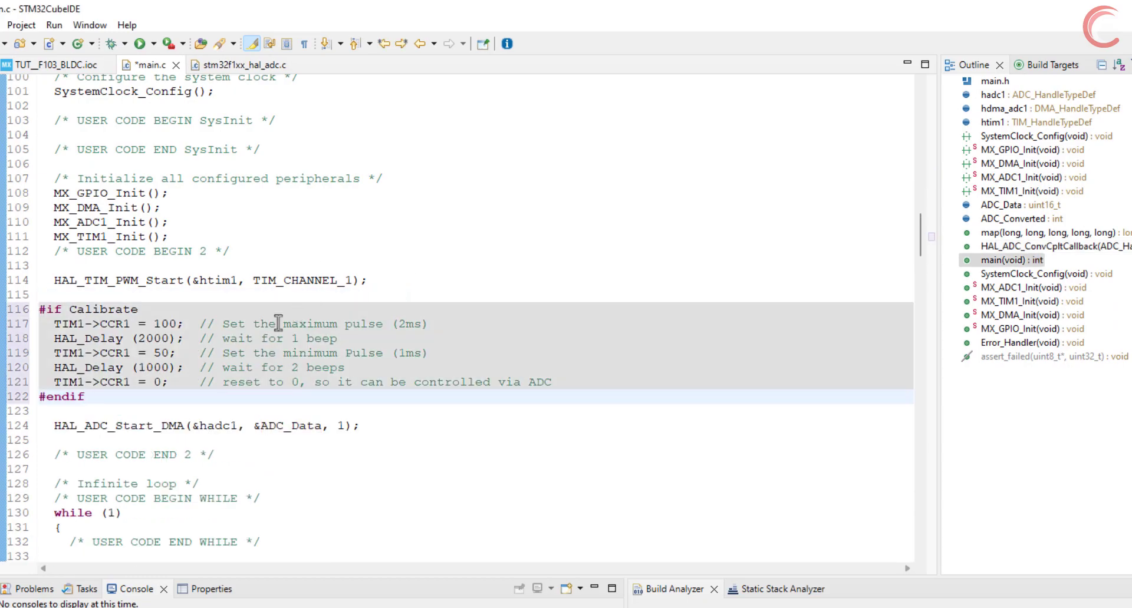
{"action": "mouse_move", "coordinate": [218, 375]}
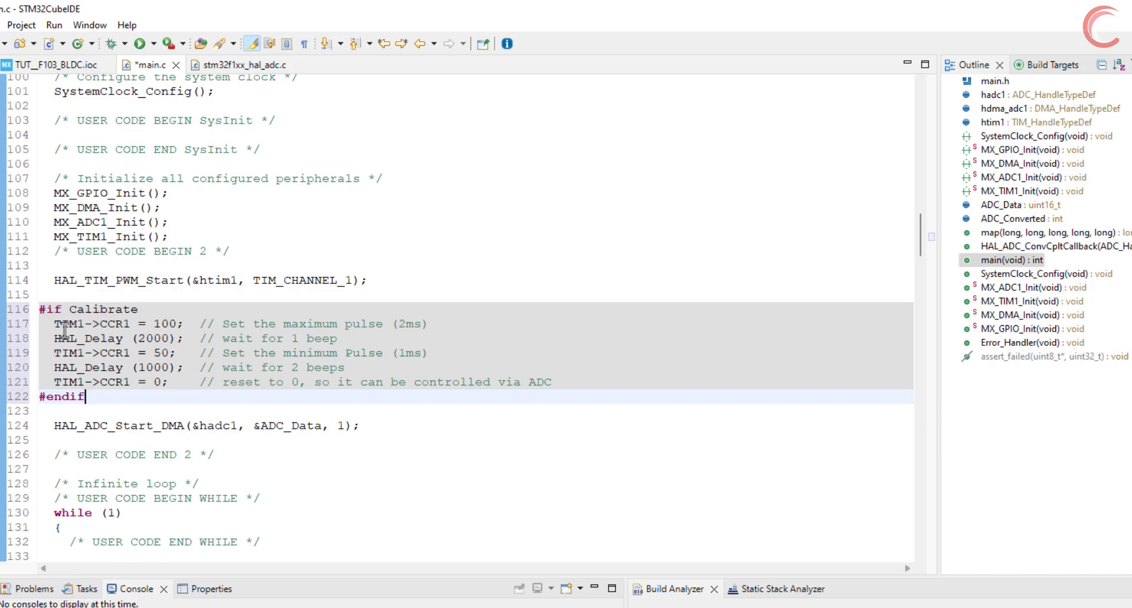
{"action": "double_click", "coordinate": [101, 325]}
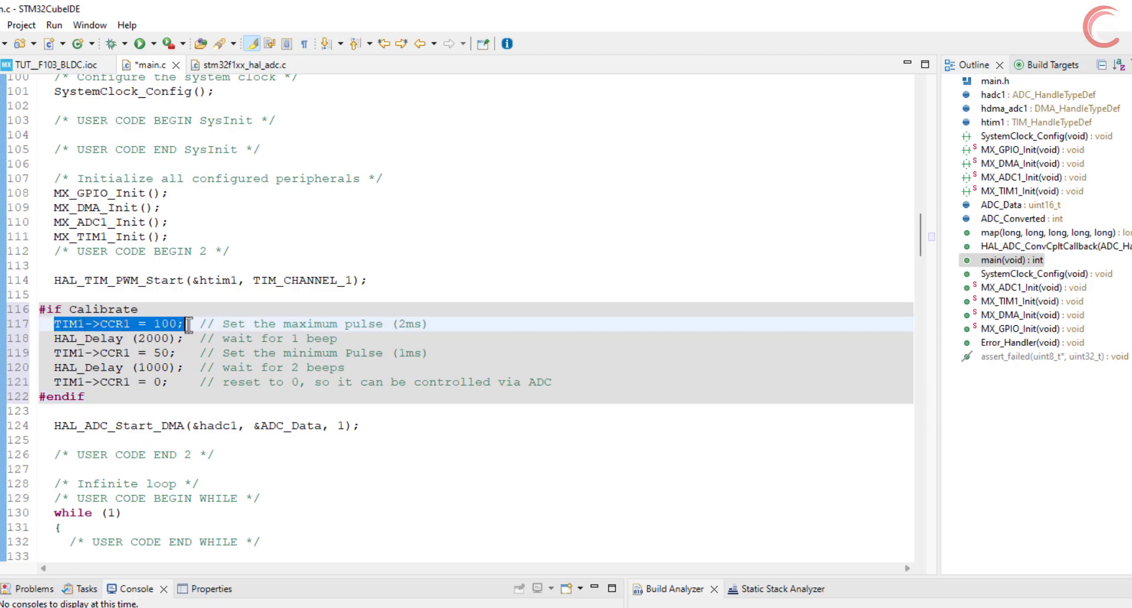
{"action": "mouse_move", "coordinate": [282, 325]}
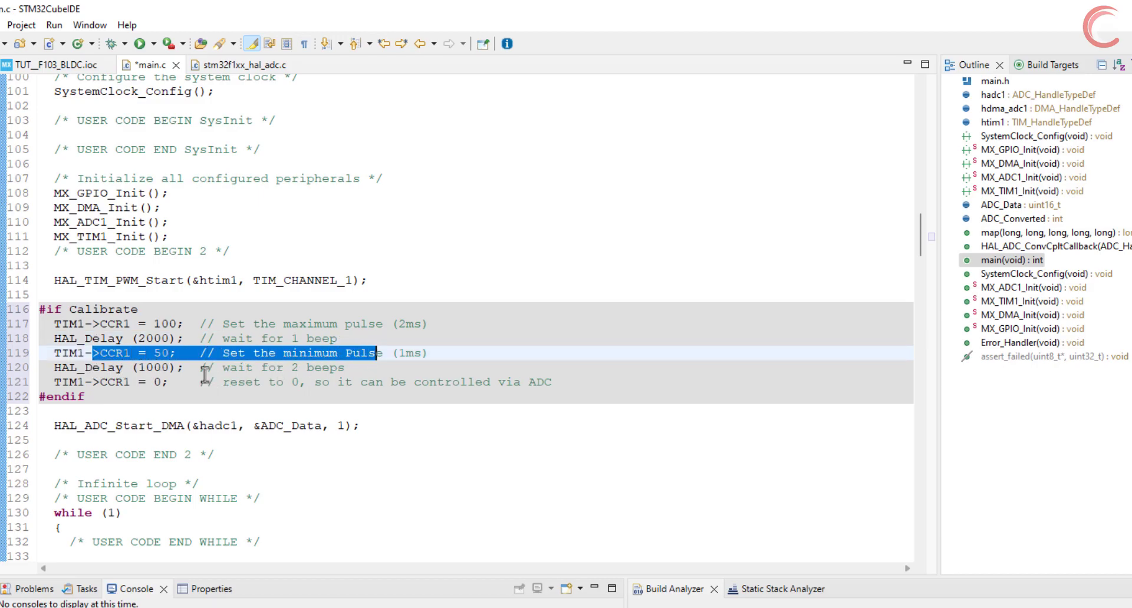
{"action": "double_click", "coordinate": [234, 368]}
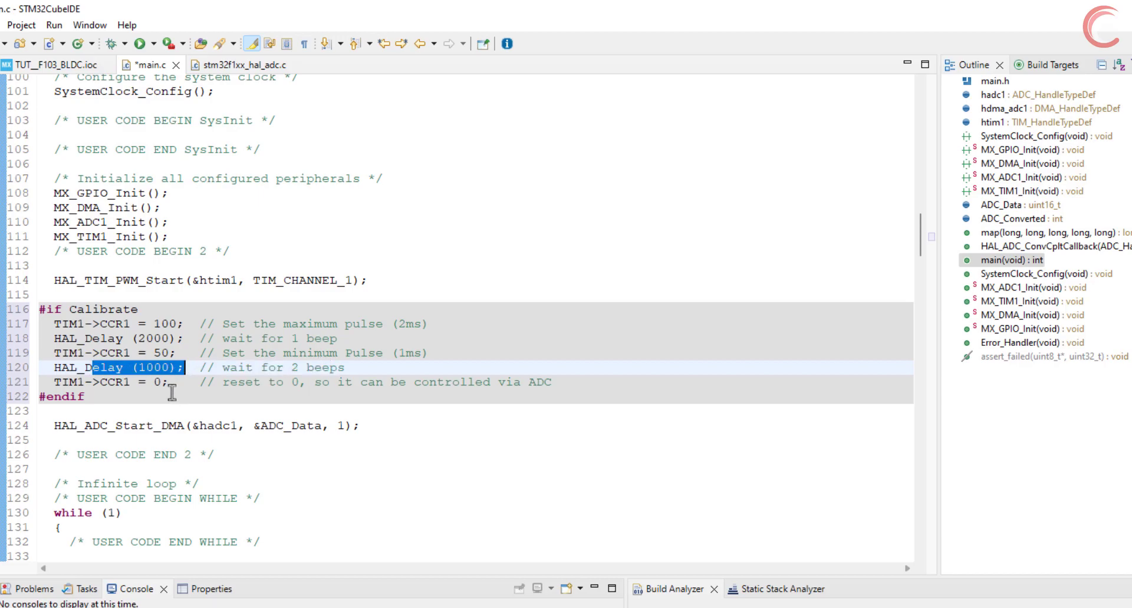
{"action": "left_click", "coordinate": [145, 382]}
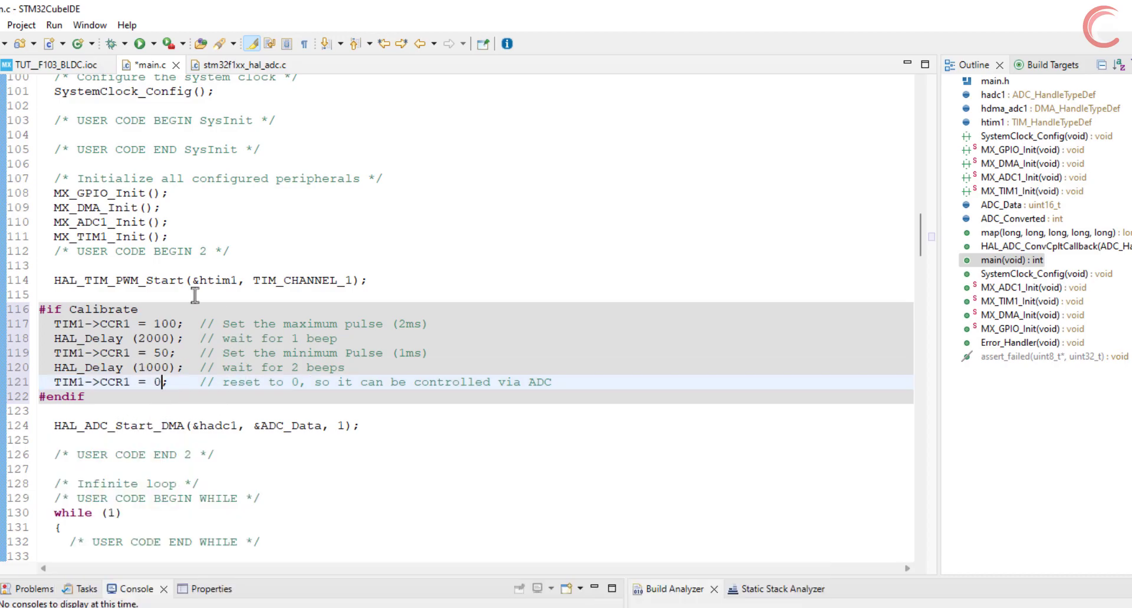
{"action": "double_click", "coordinate": [101, 310]}
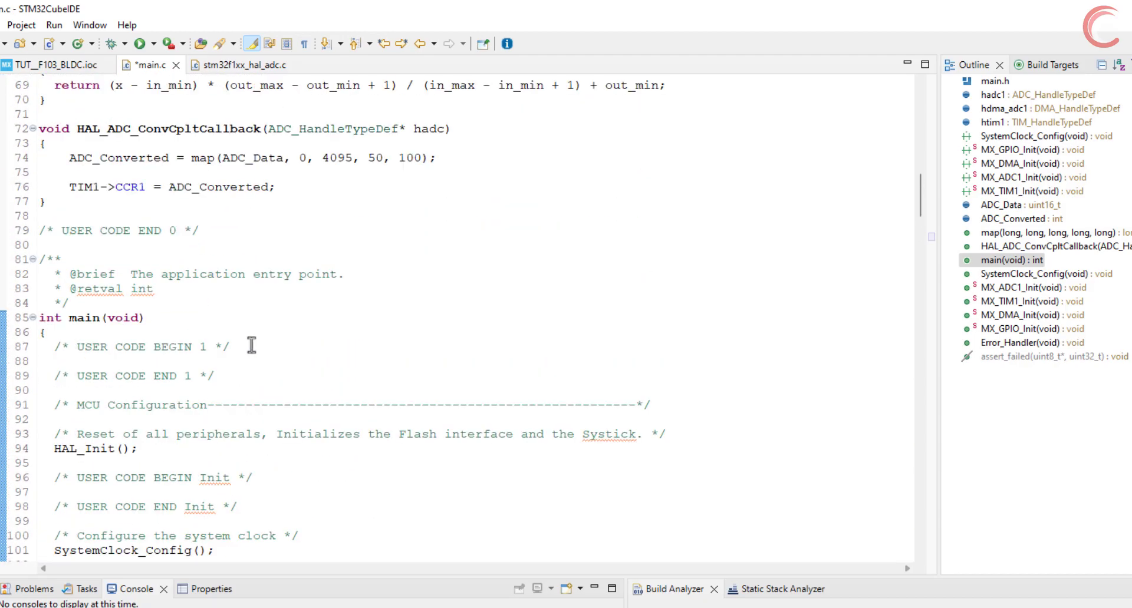
- Add a '#define Calibrate' line under USER CODE BEGIN PTD
{"action": "scroll", "scroll_direction": "up", "scroll_amount": 3}
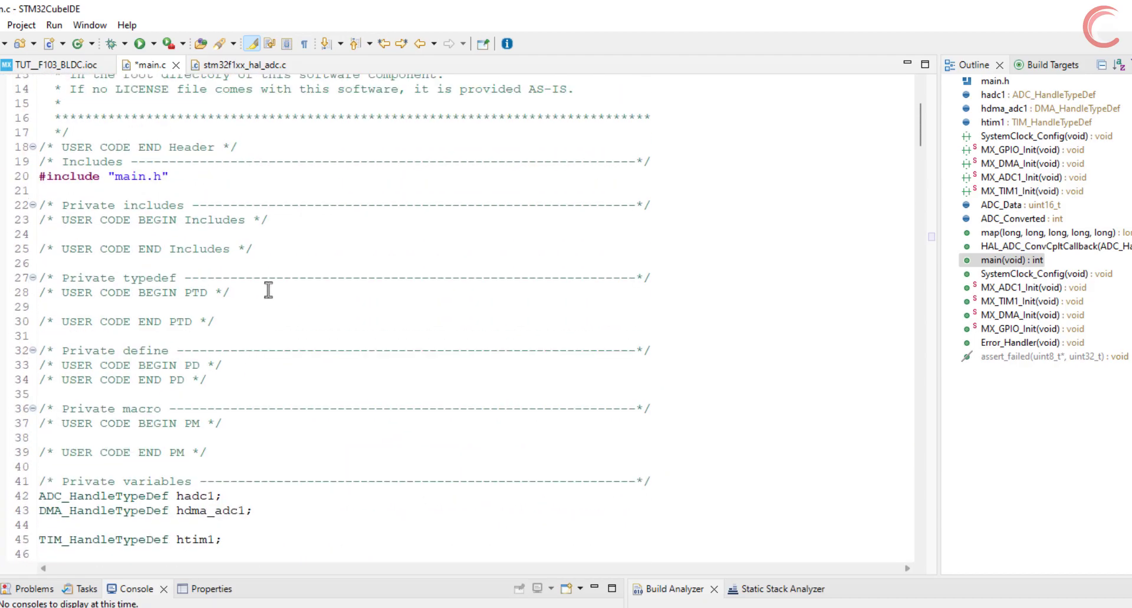
{"action": "scroll", "scroll_direction": "down", "scroll_amount": 3}
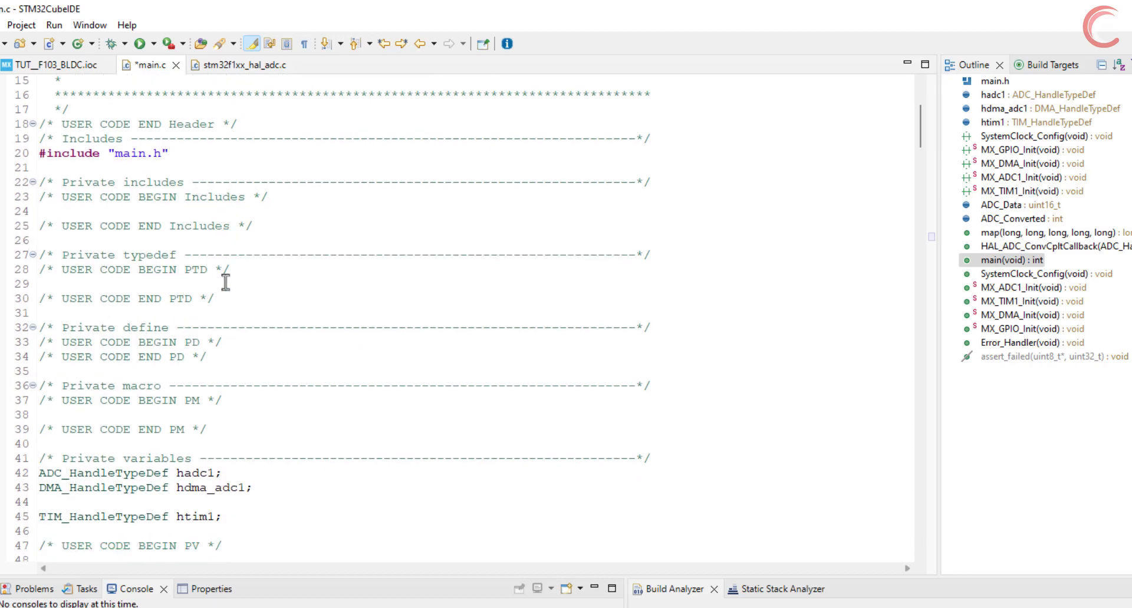
{"action": "type", "text": "#def"}
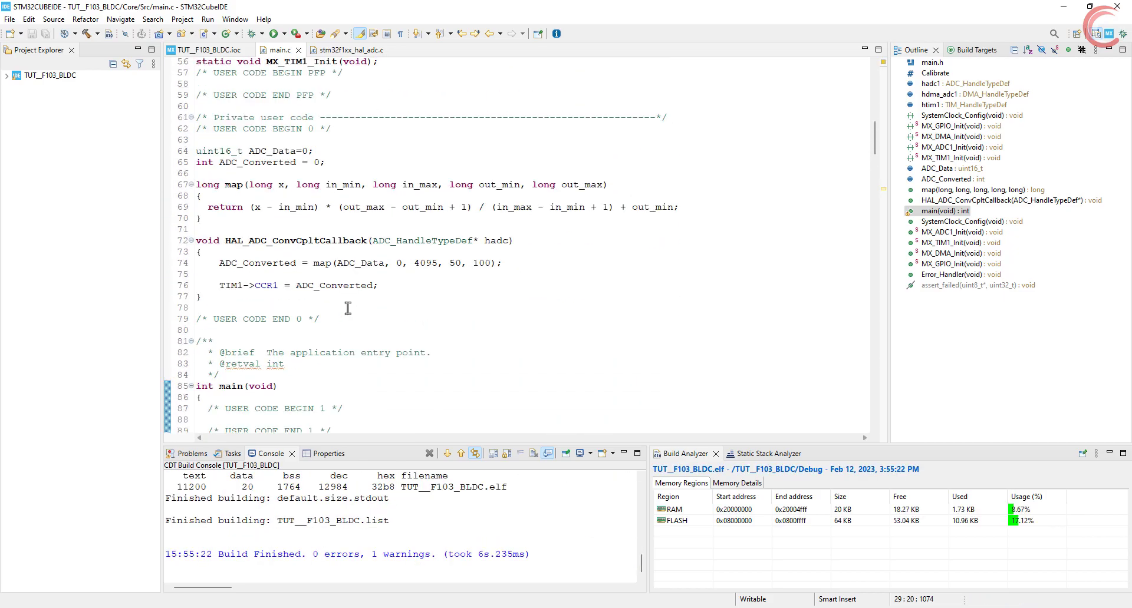
- Cast ADC_Data to (uint32_t *) in the HAL_ADC_Start_DMA call
{"action": "scroll", "scroll_direction": "down", "scroll_amount": 3}
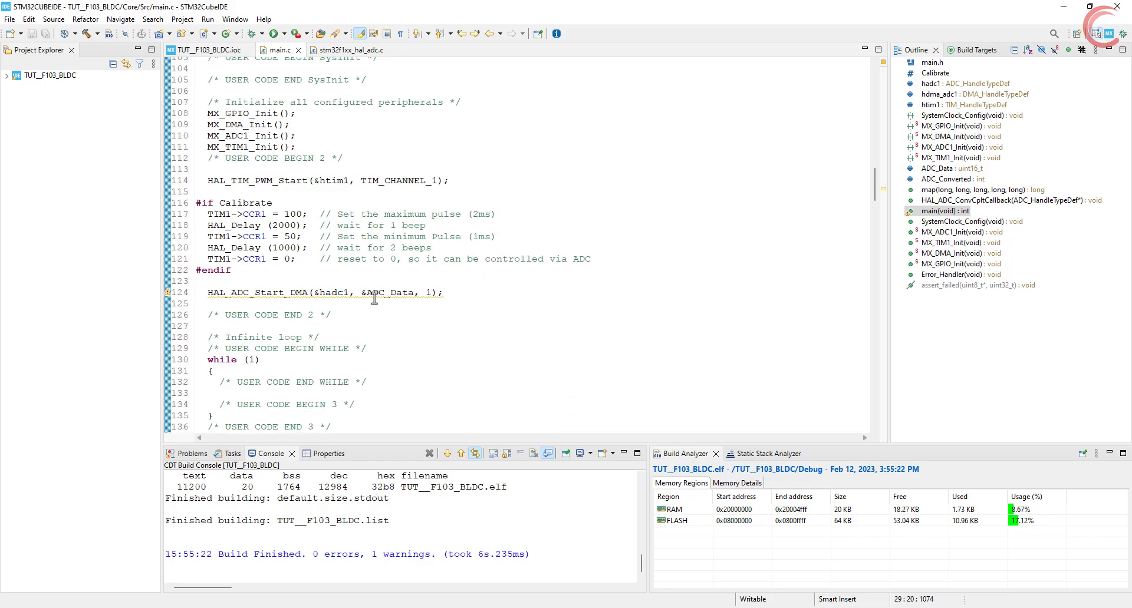
{"action": "mouse_move", "coordinate": [273, 298]}
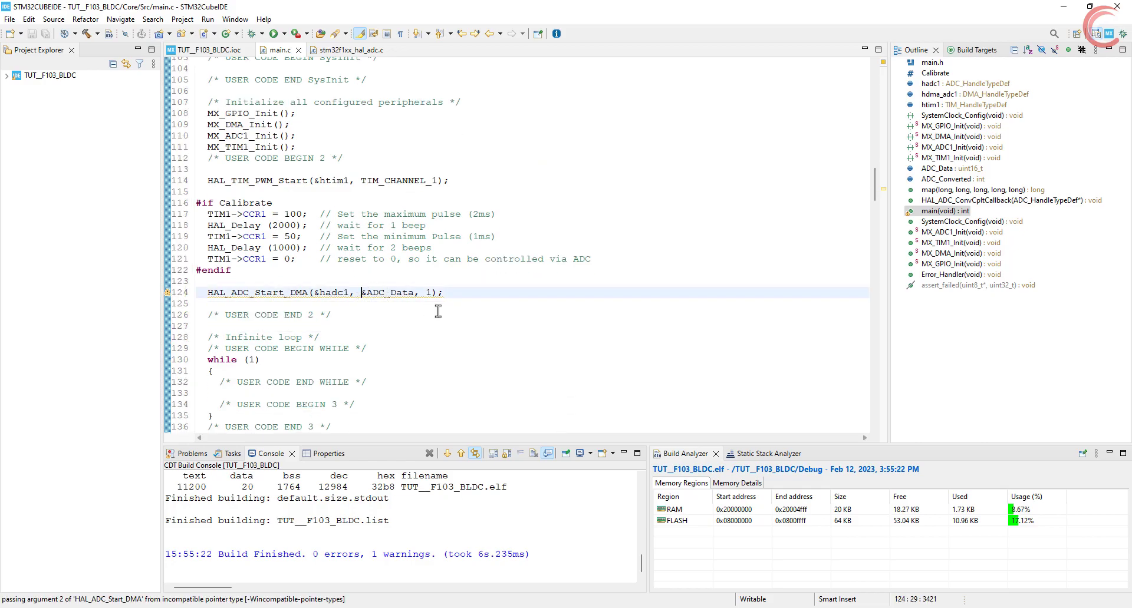
{"action": "type", "text": "(uint32_t *"}
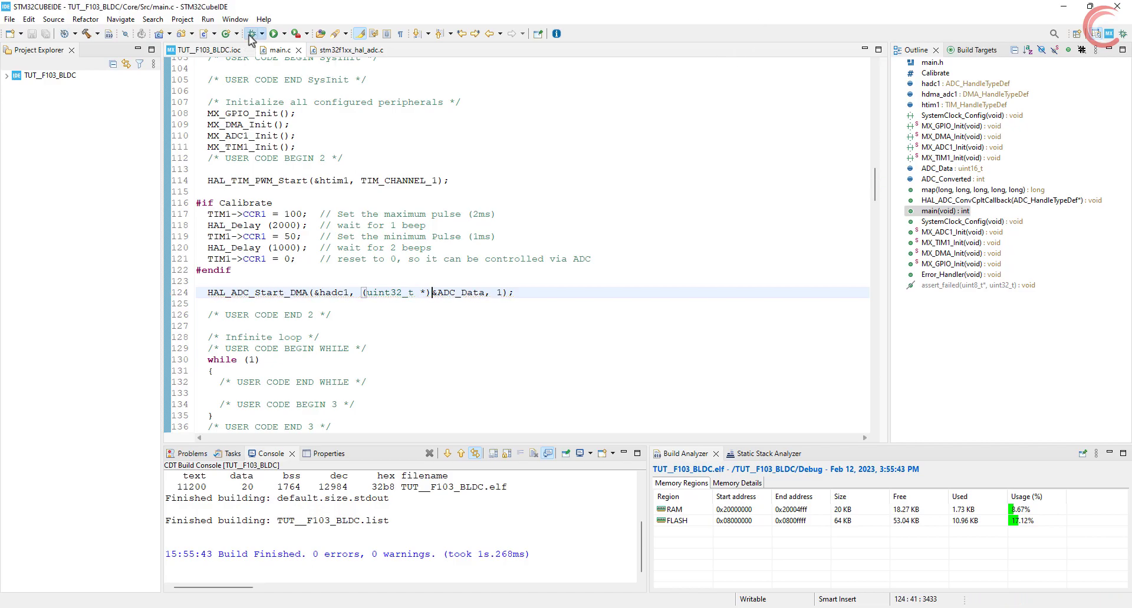
- Flash TUT_F103_BLDC in a debug session, accept the launch configuration, and resume execution
{"action": "left_click", "coordinate": [253, 33]}
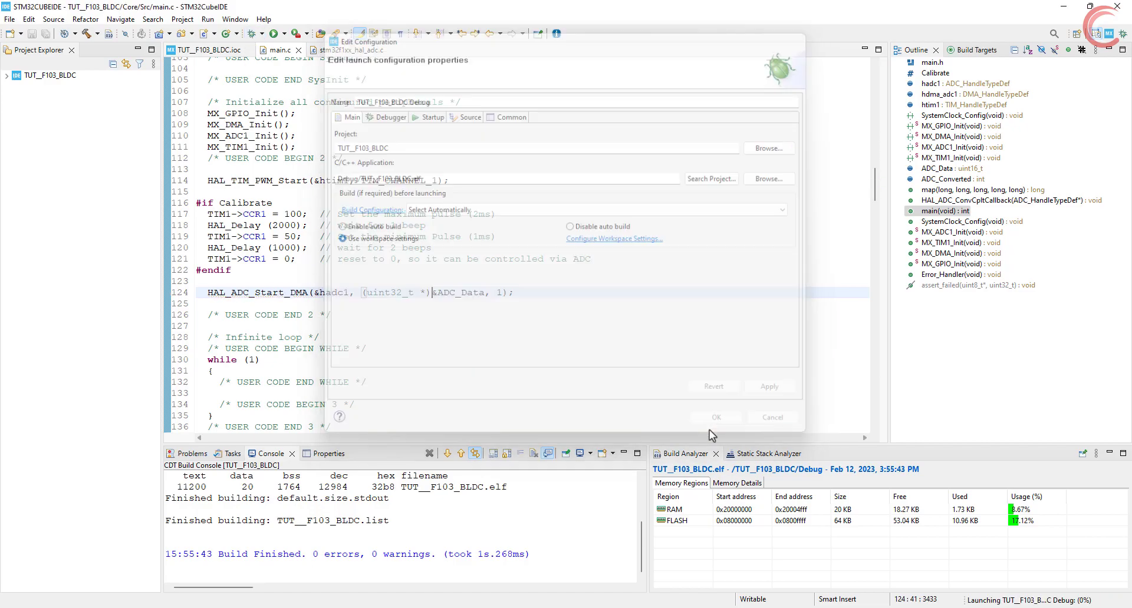
{"action": "left_click", "coordinate": [714, 418]}
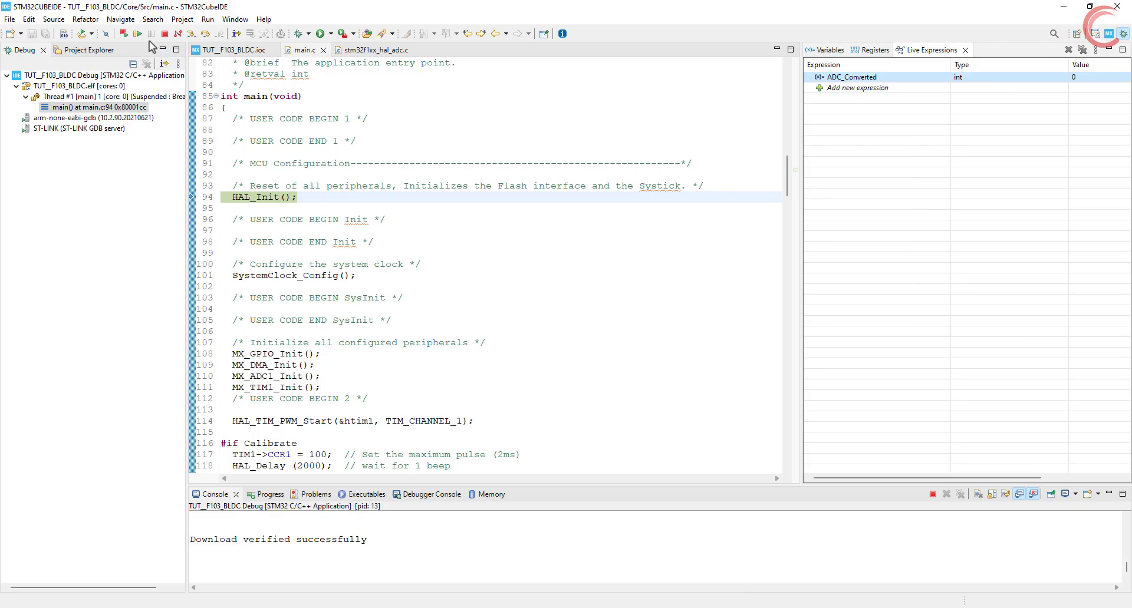
{"action": "left_click", "coordinate": [123, 33]}
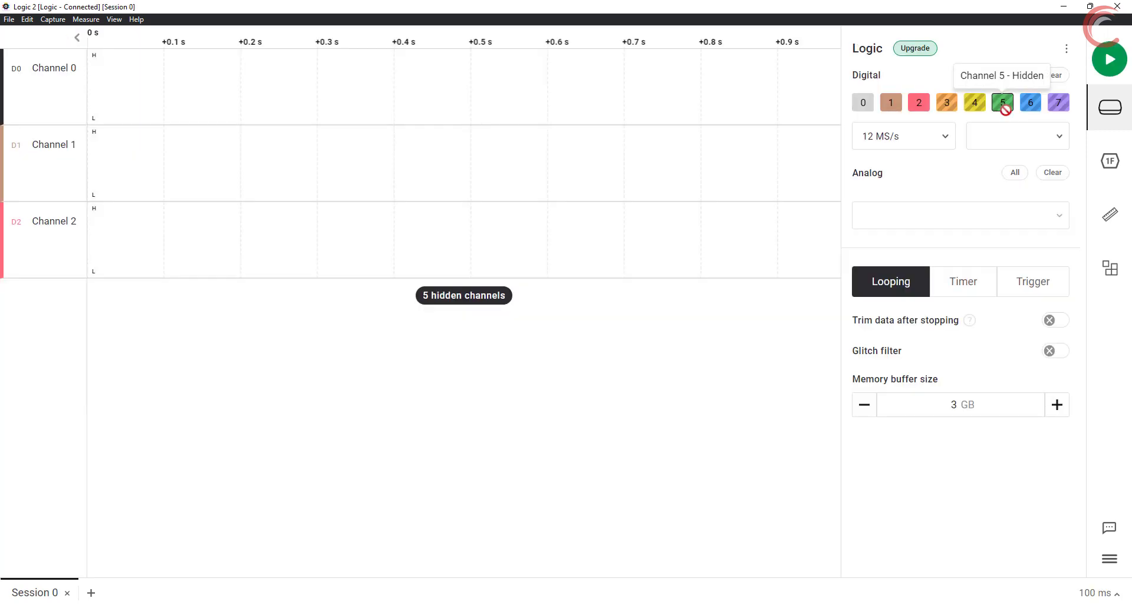
- Capture Channel 0 in Logic 2, measuring 50 Hz PWM at 5% and 10% duty
{"action": "left_click", "coordinate": [1109, 59]}
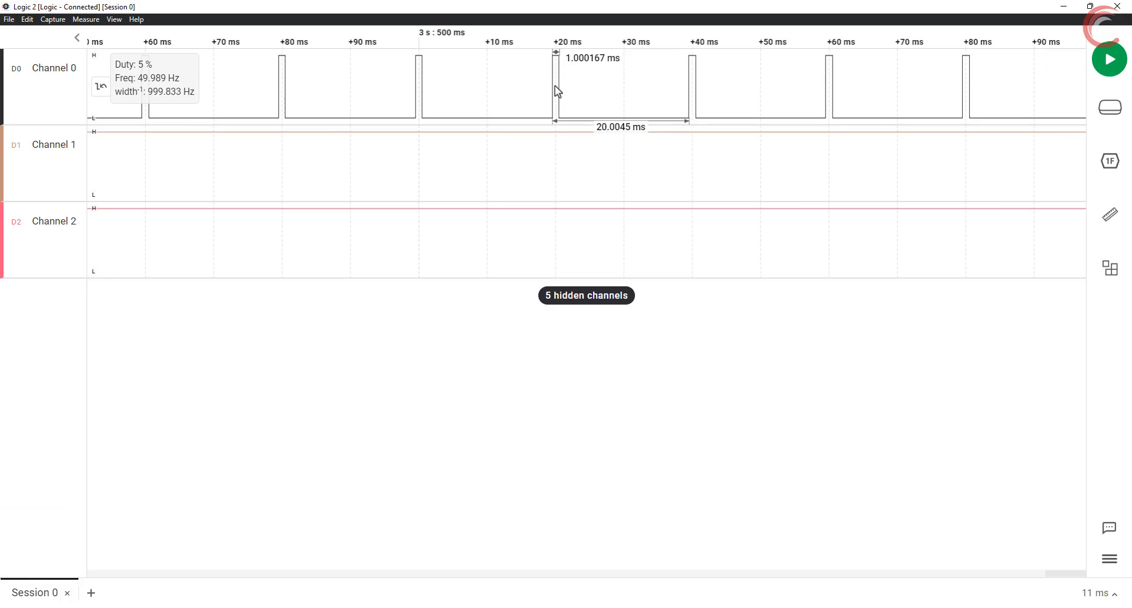
{"action": "mouse_move", "coordinate": [805, 31]}
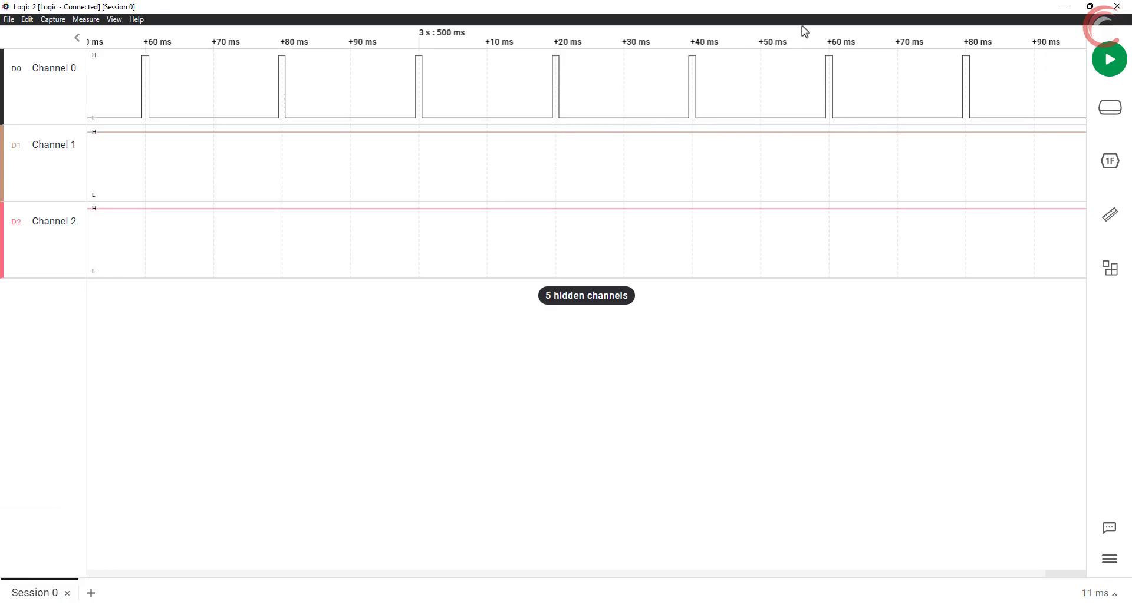
{"action": "left_click", "coordinate": [1109, 59]}
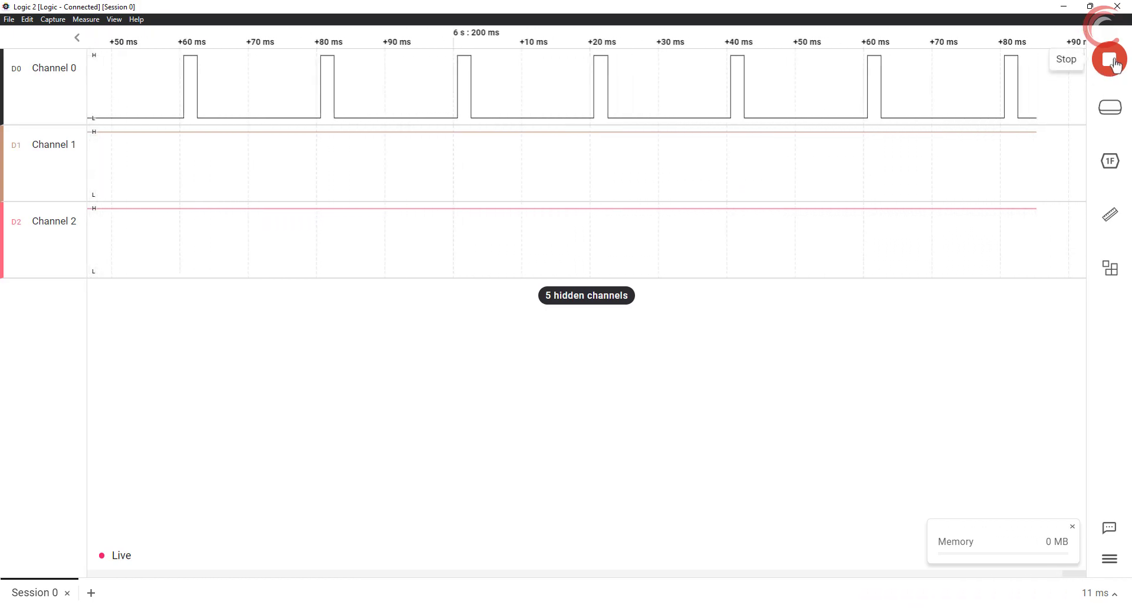
{"action": "left_click", "coordinate": [1109, 58]}
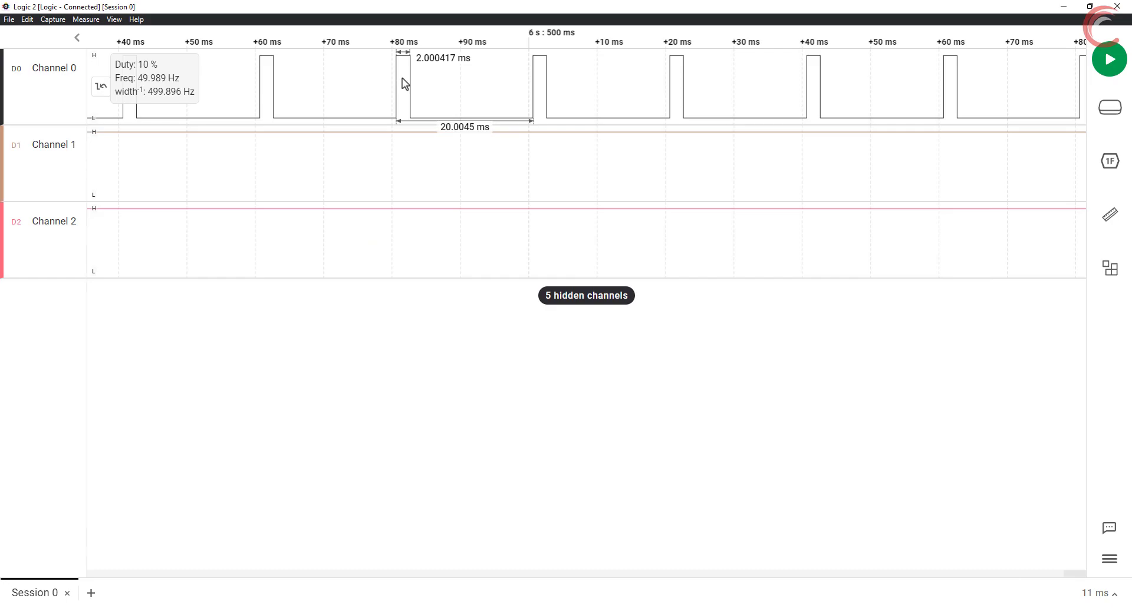
{"action": "mouse_move", "coordinate": [1116, 10]}
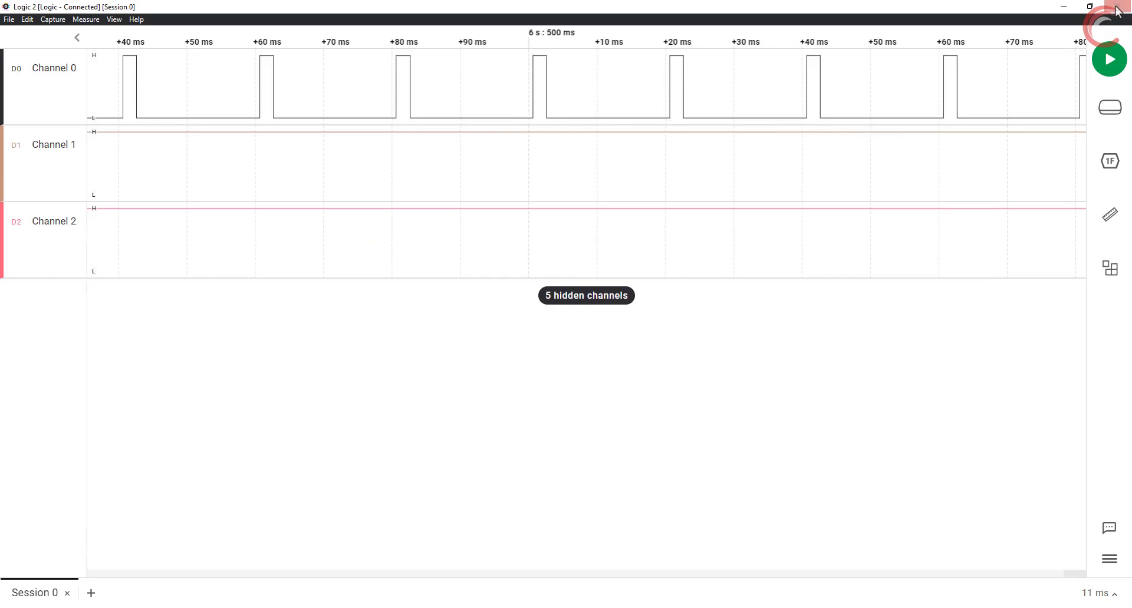
{"action": "left_click", "coordinate": [1068, 6]}
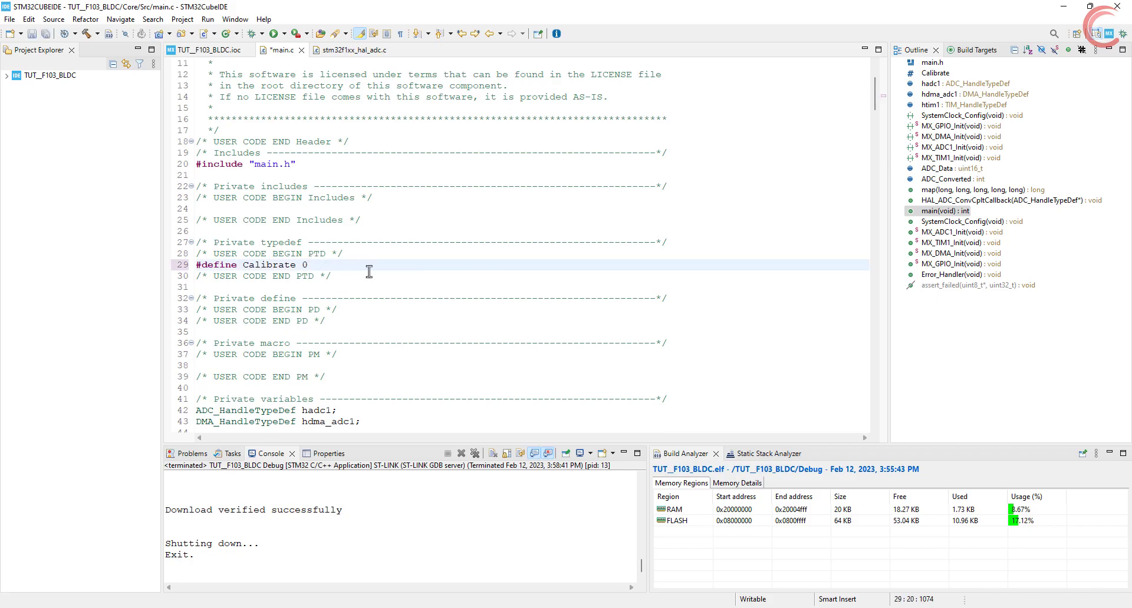
- Scroll to the greyed-out #if Calibrate block and indicate its delay
{"action": "scroll", "scroll_direction": "down", "scroll_amount": 3}
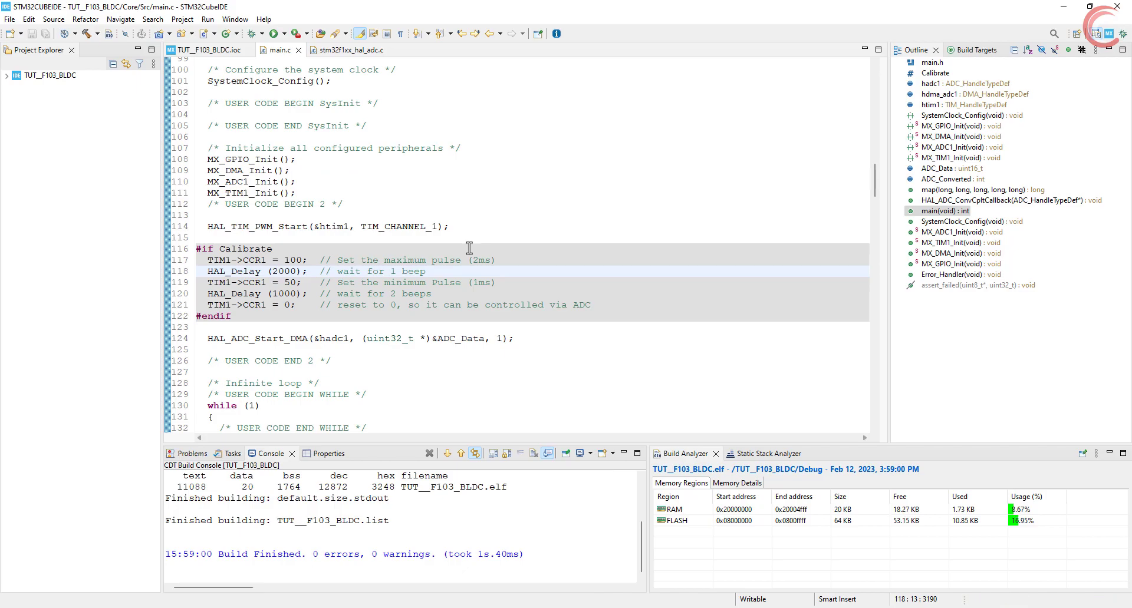
{"action": "left_click", "coordinate": [266, 271]}
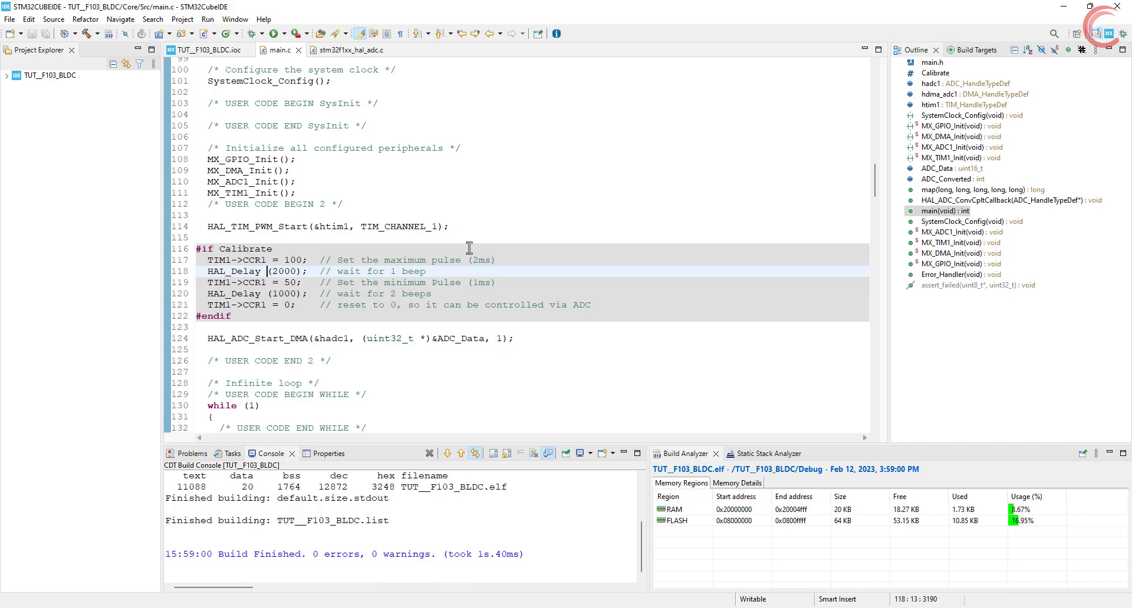
{"action": "mouse_move", "coordinate": [778, 146]}
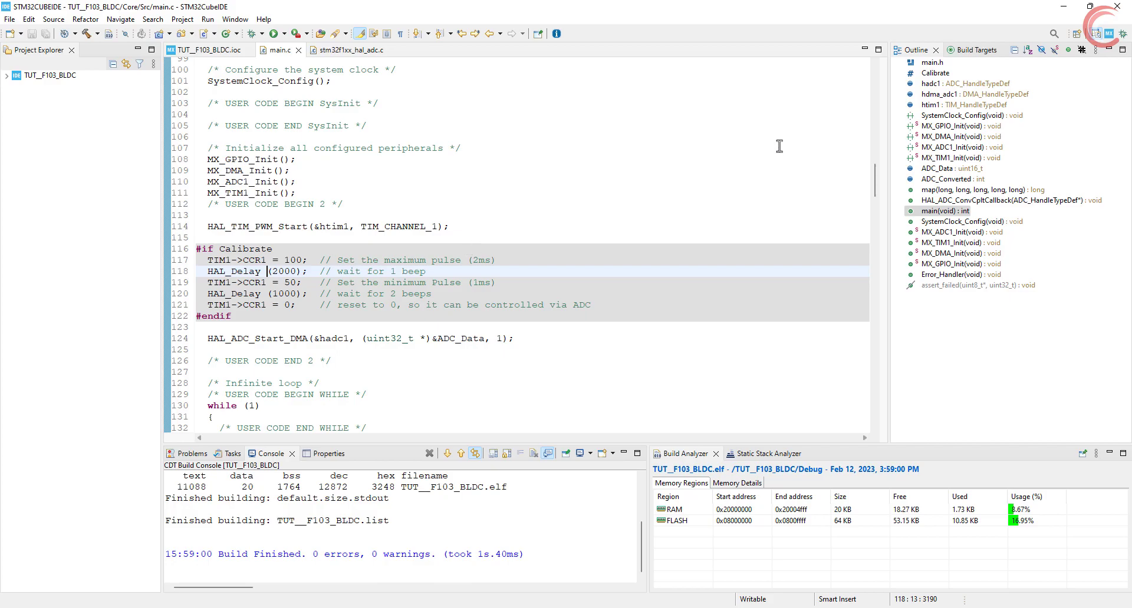